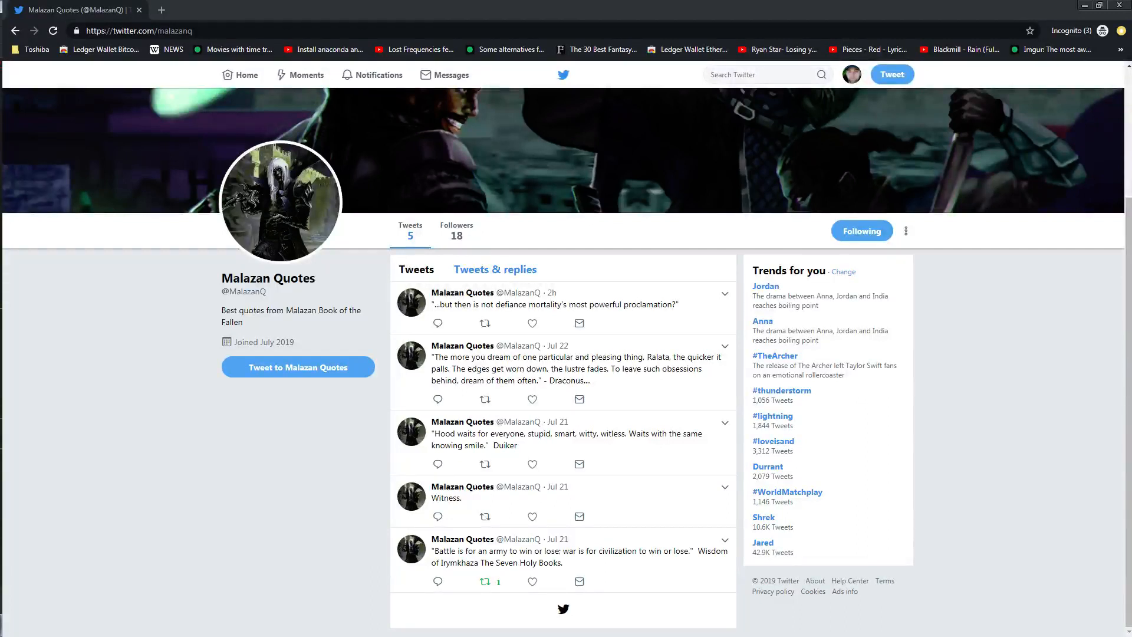
mouse_move(367, 388)
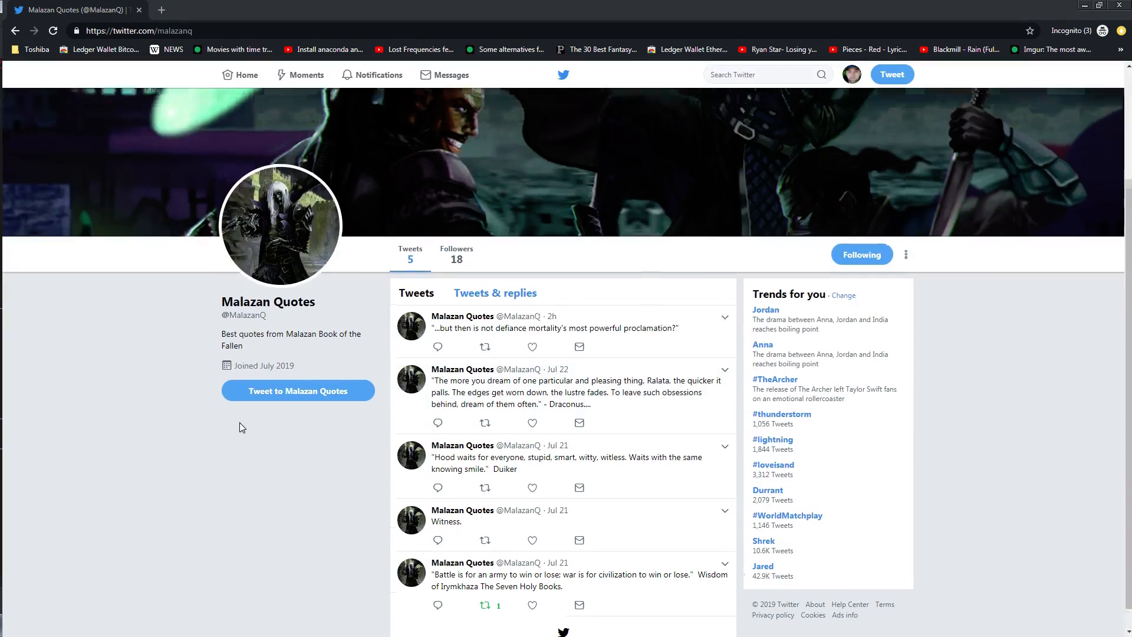
Step: Highlight the credential lines 6–10 and the tweepy auth code in the bot script
scroll("down", 3)
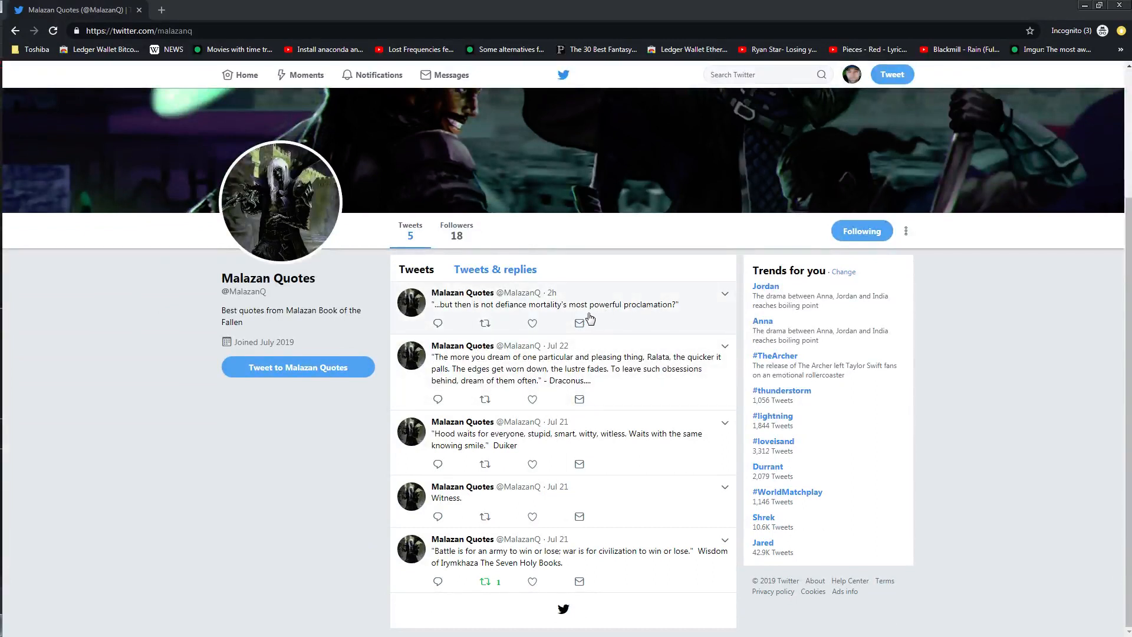
left_click(531, 323)
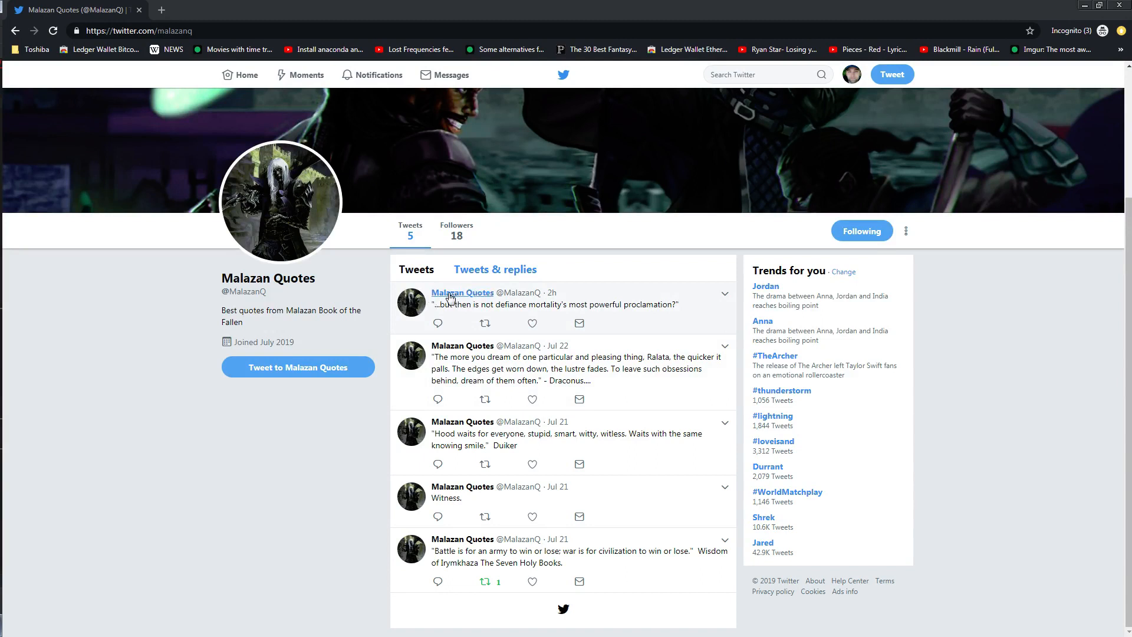
mouse_move(375, 207)
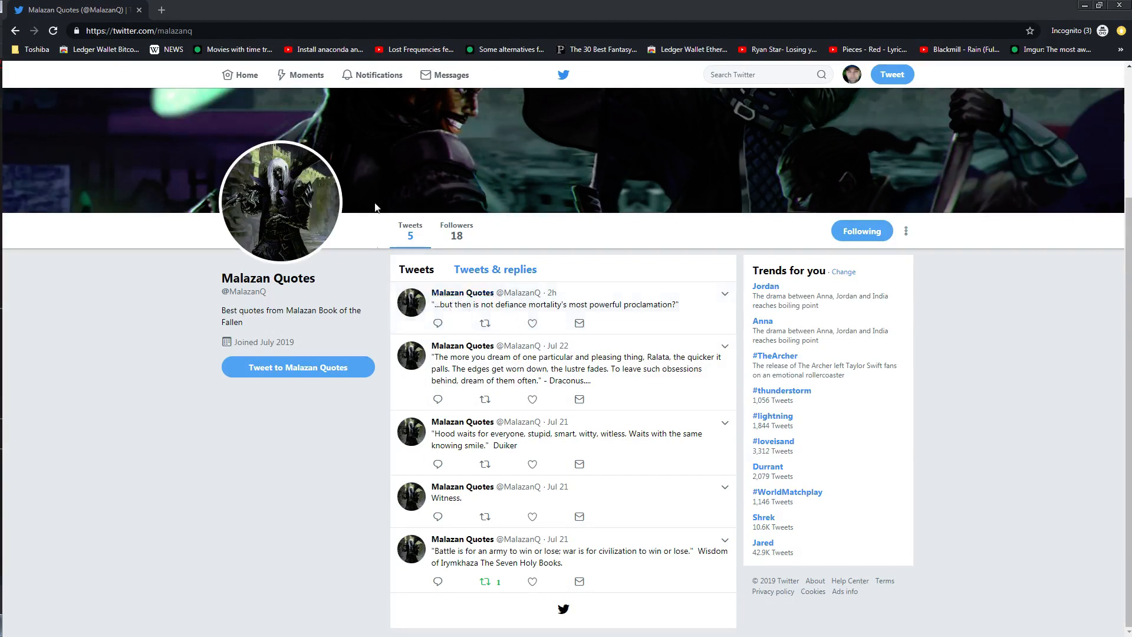
mouse_move(321, 331)
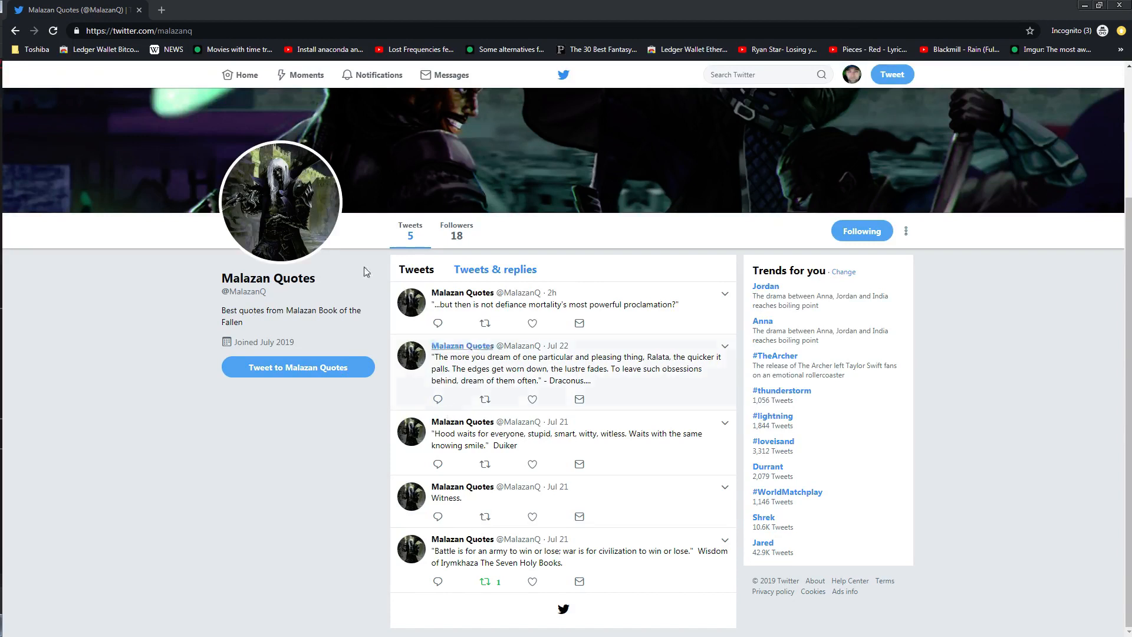
mouse_move(353, 290)
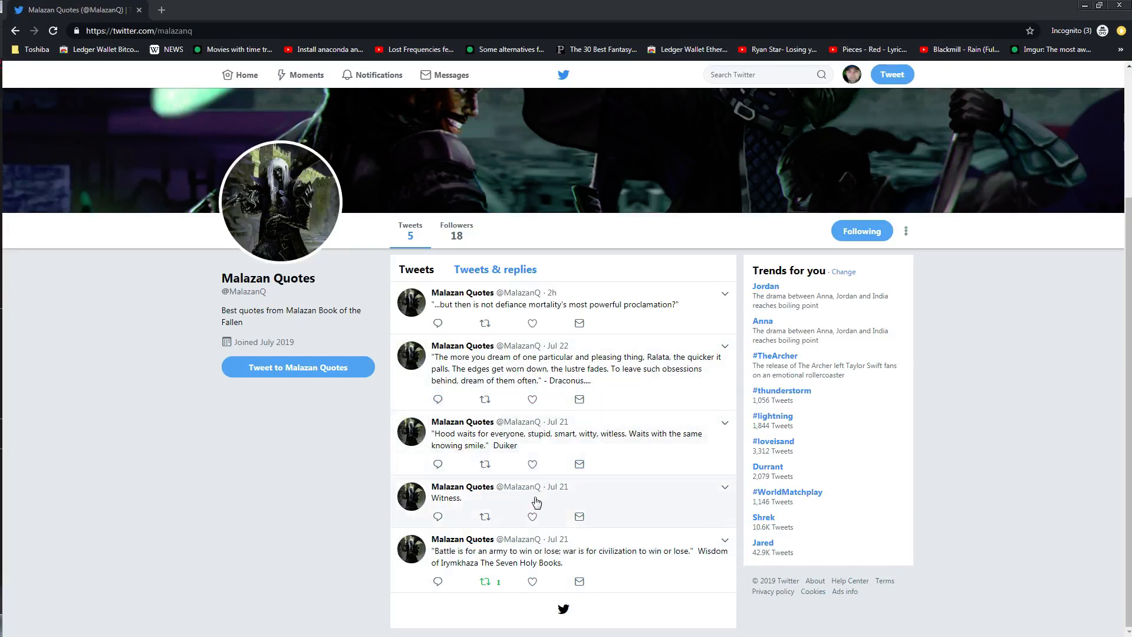
mouse_move(612, 302)
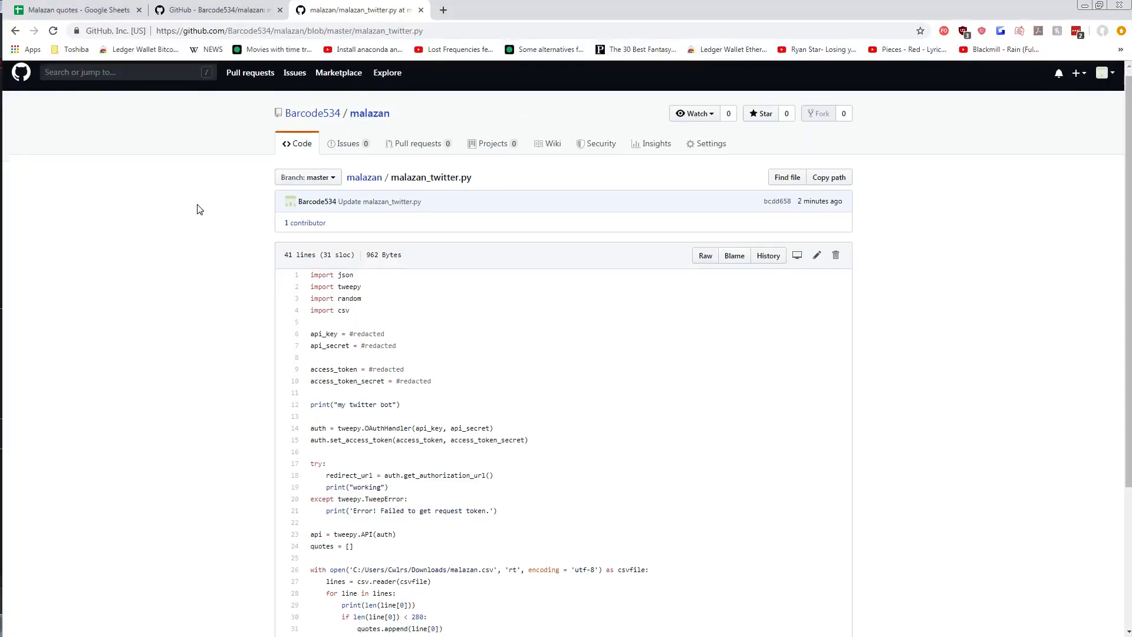
scroll("down", 3)
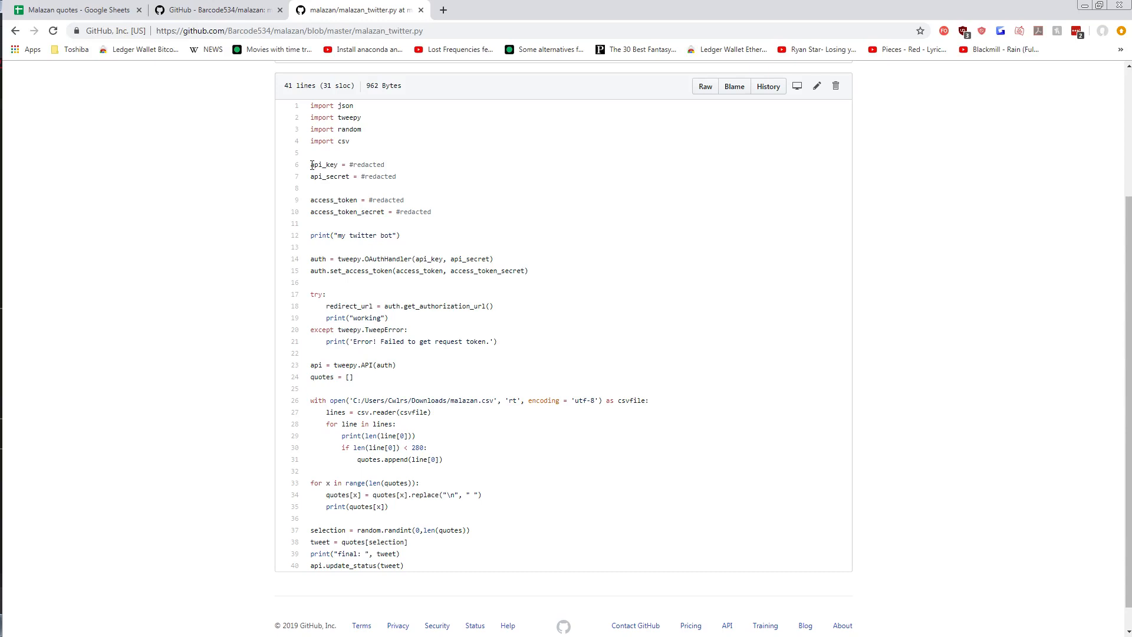
mouse_move(309, 177)
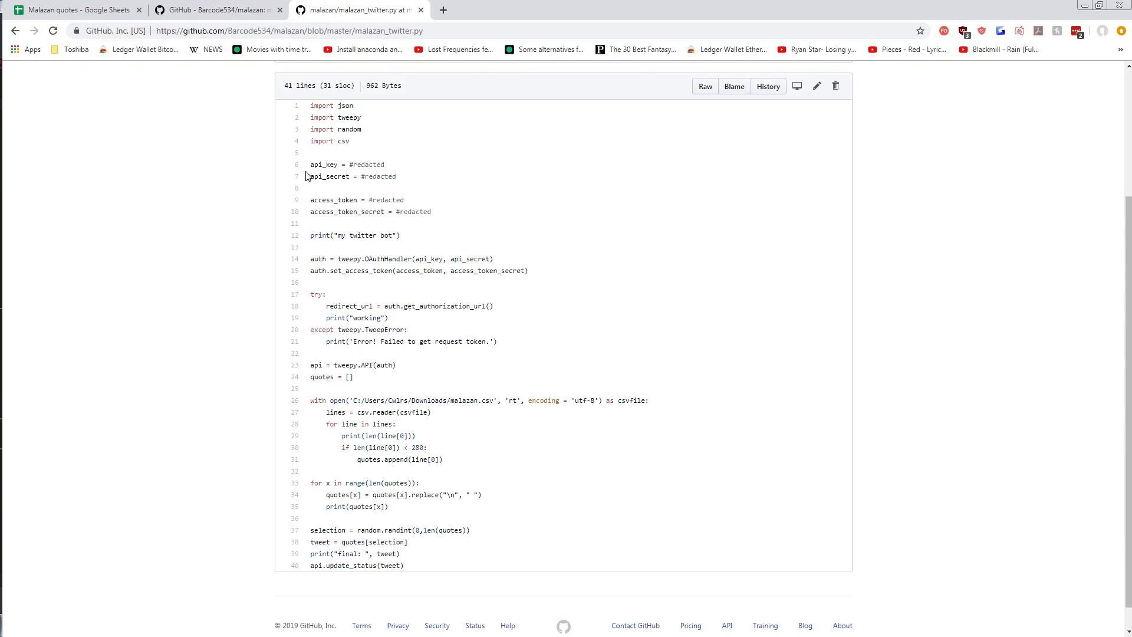
mouse_move(309, 167)
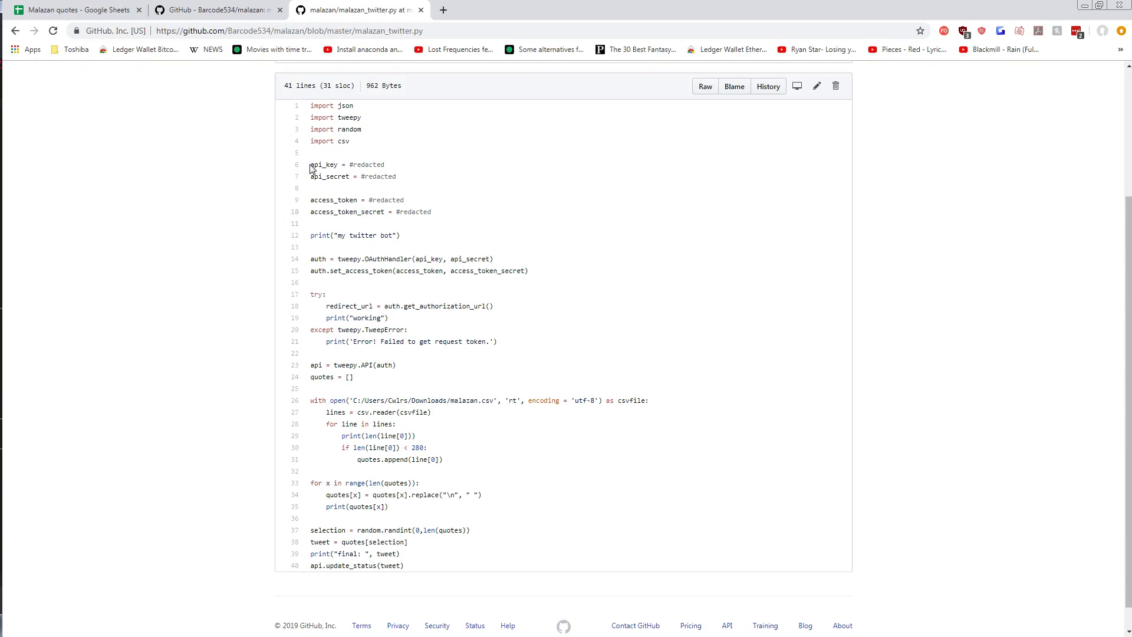
left_click_drag(311, 164, 431, 212)
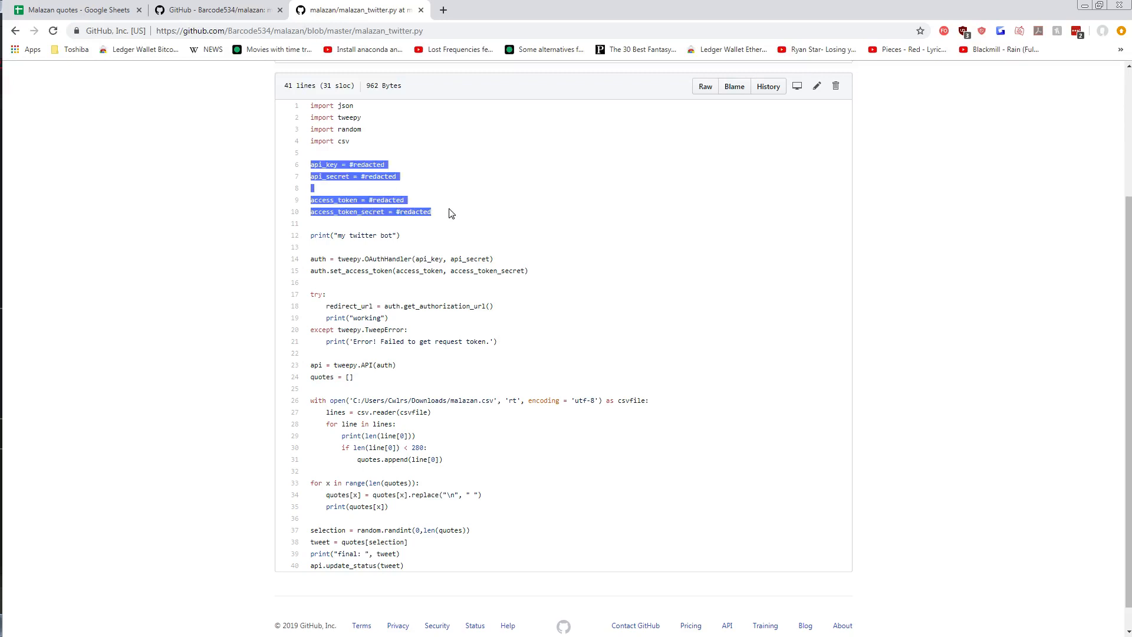
left_click(417, 212)
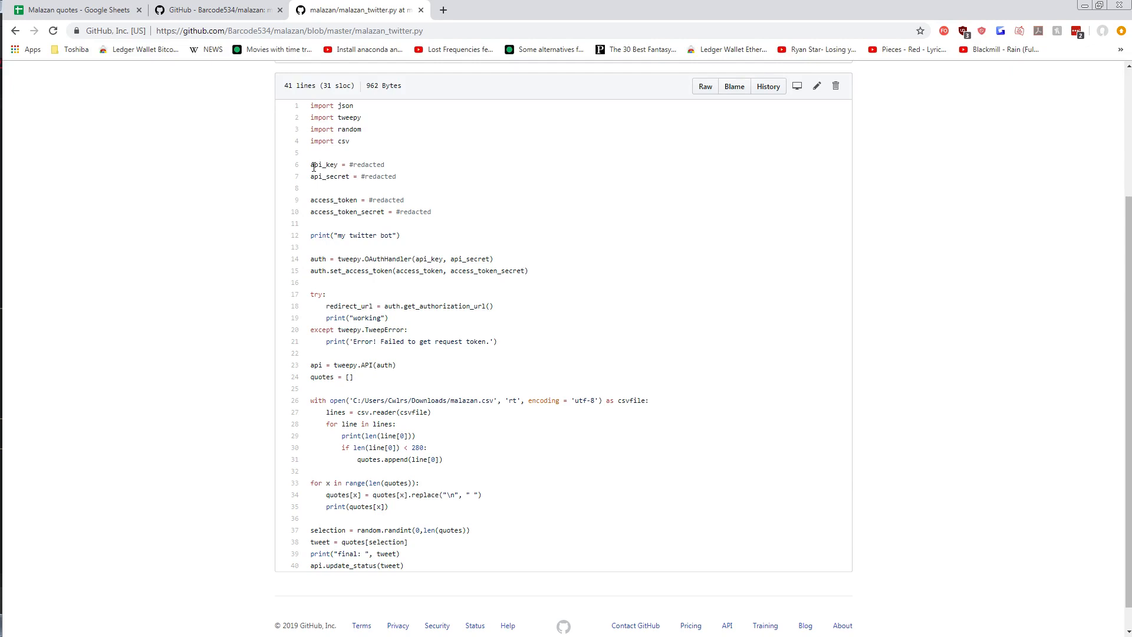
left_click_drag(311, 164, 432, 211)
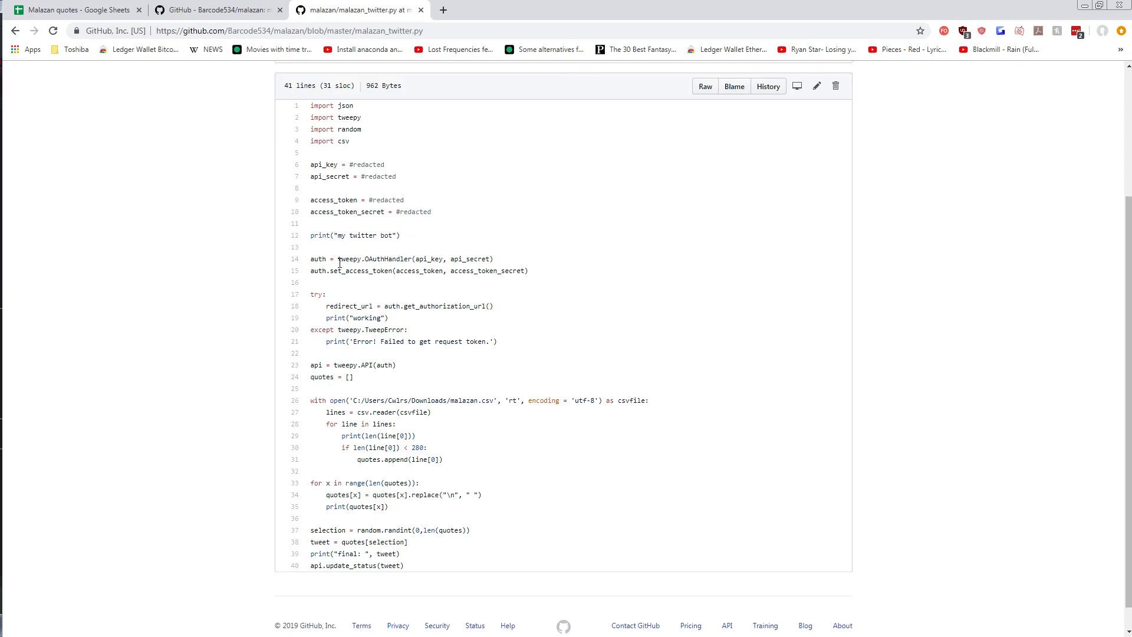
double_click(319, 259)
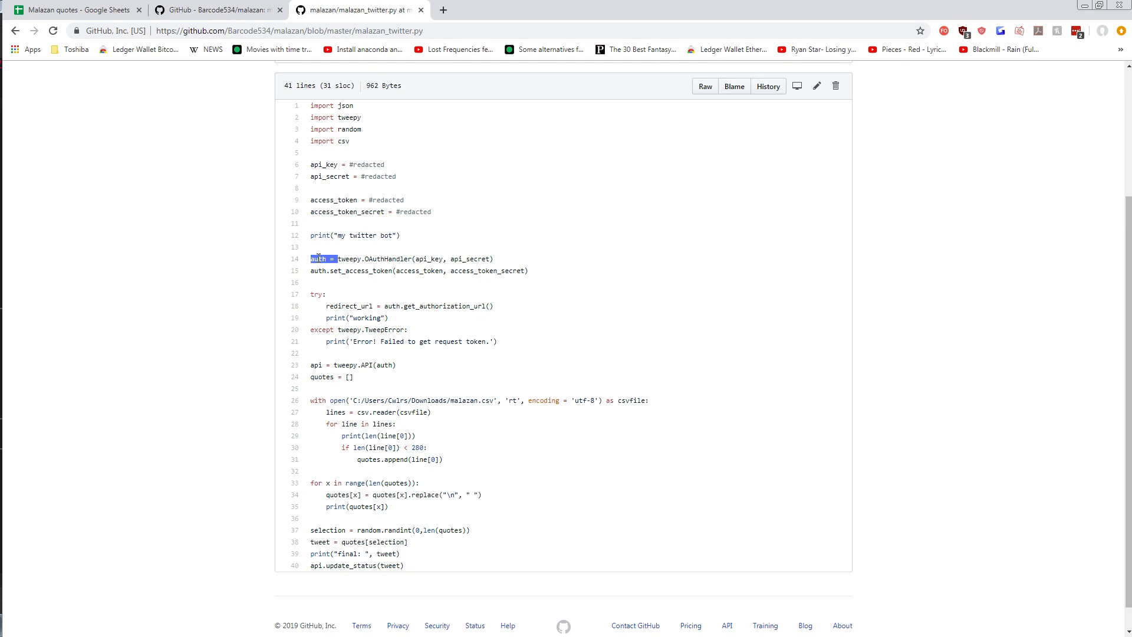
double_click(350, 259)
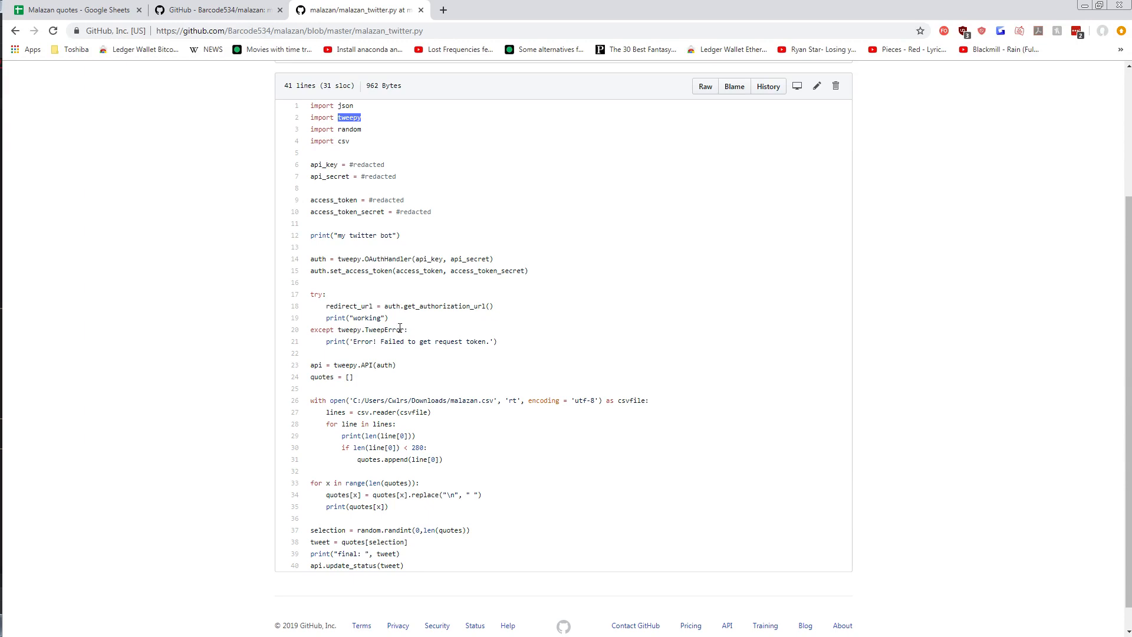
mouse_move(396, 364)
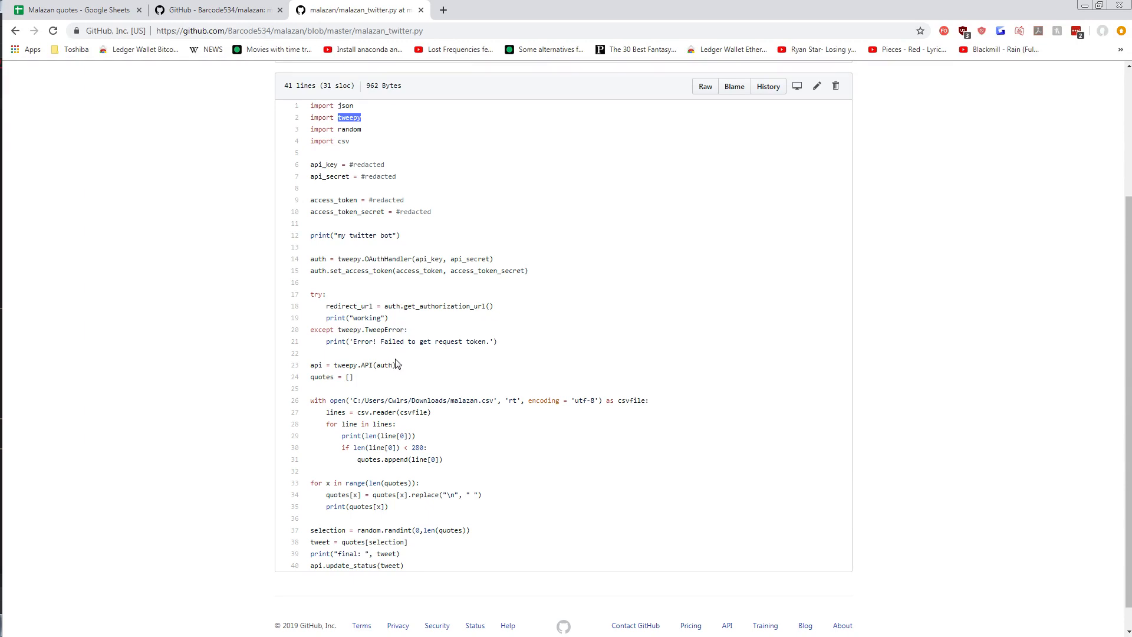
mouse_move(359, 270)
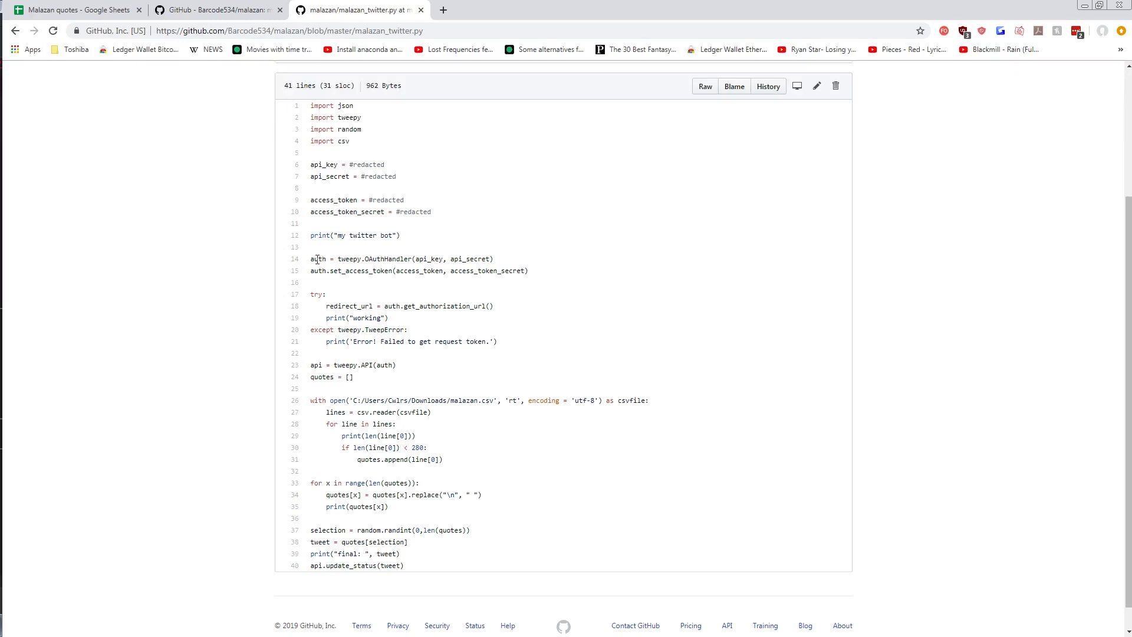
double_click(317, 258)
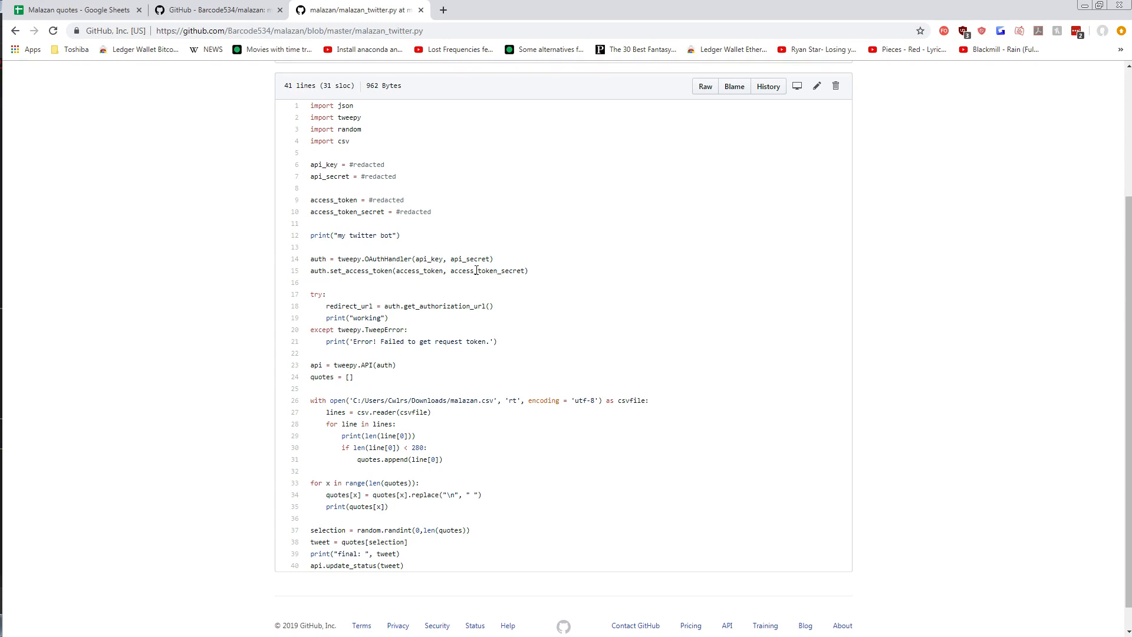
Step: Highlight the api variable and tweepy API call on line 23, then switch to the quotes sheet
scroll("down", 3)
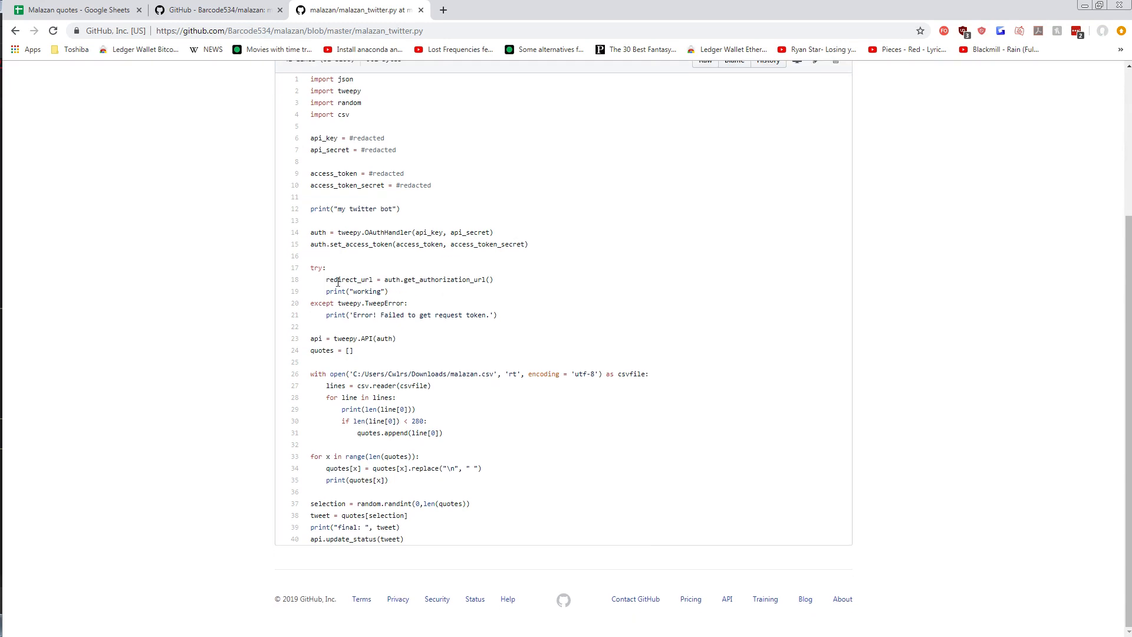
mouse_move(411, 280)
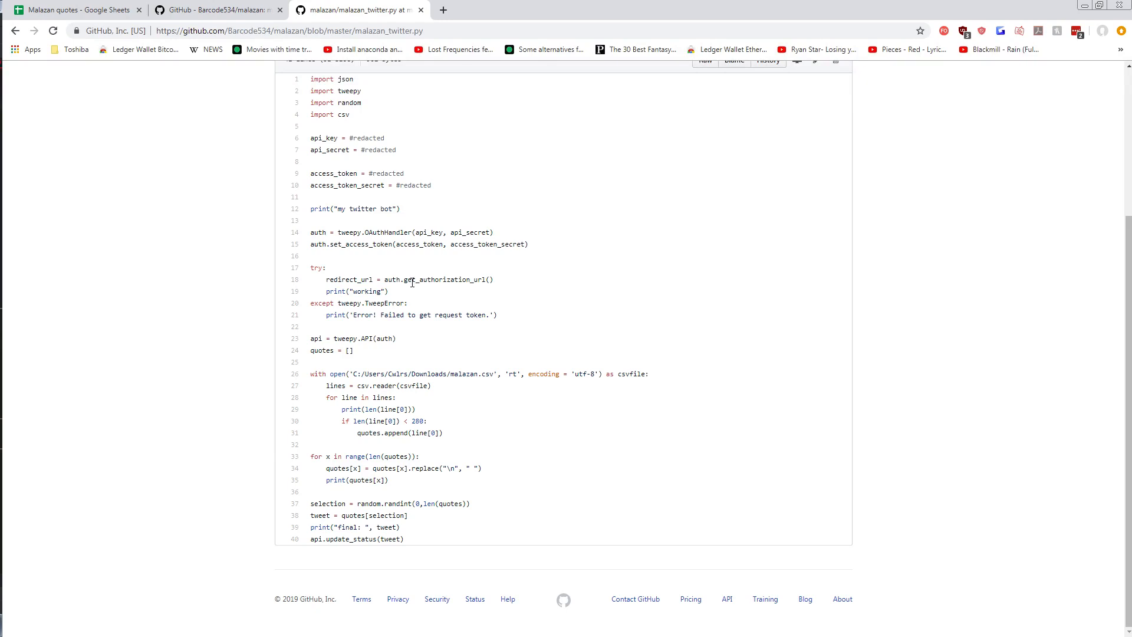
double_click(445, 279)
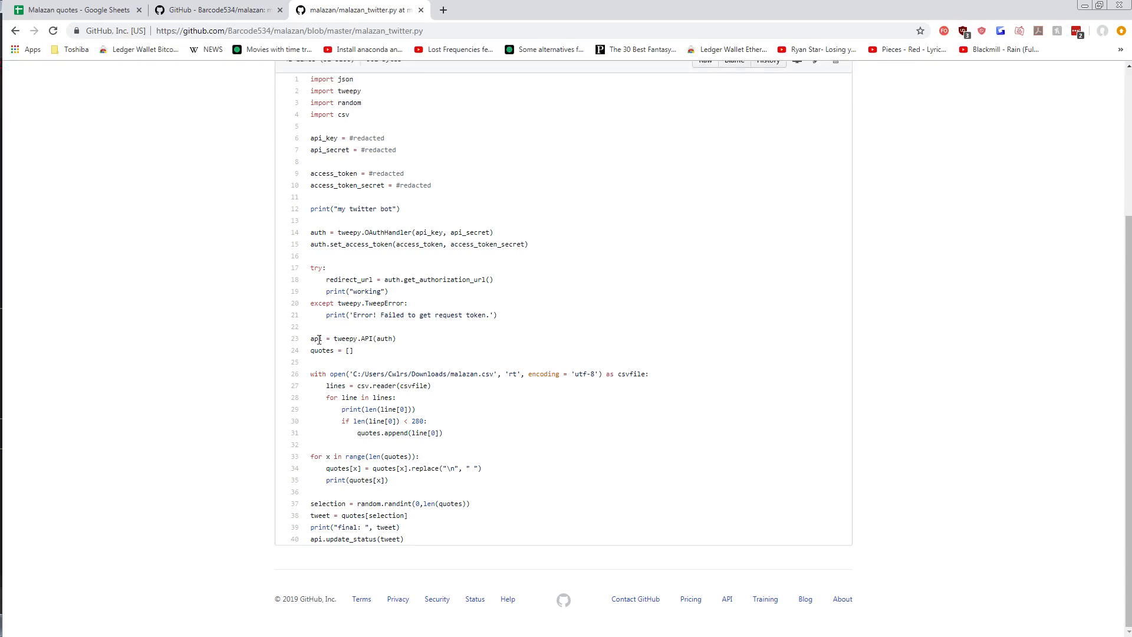
double_click(316, 338)
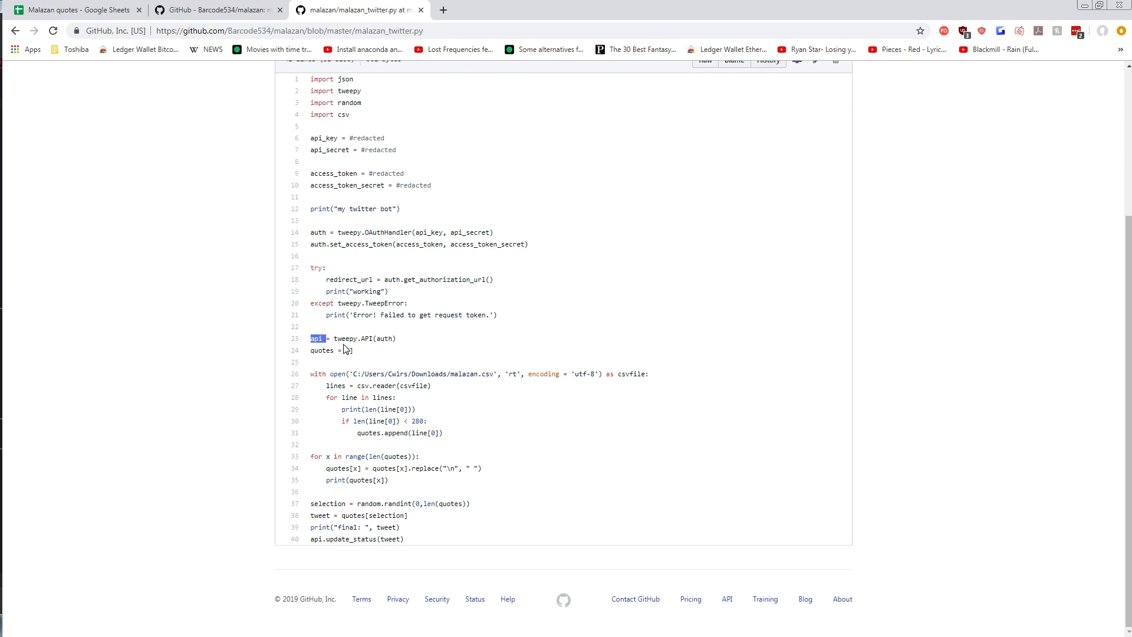
left_click(347, 338)
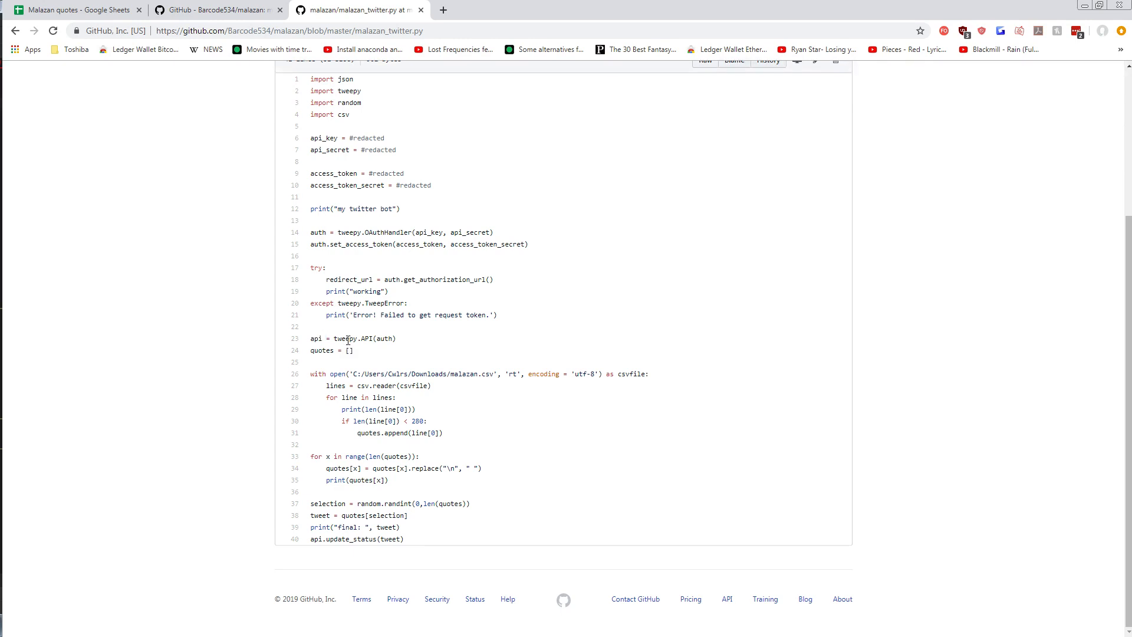
double_click(345, 338)
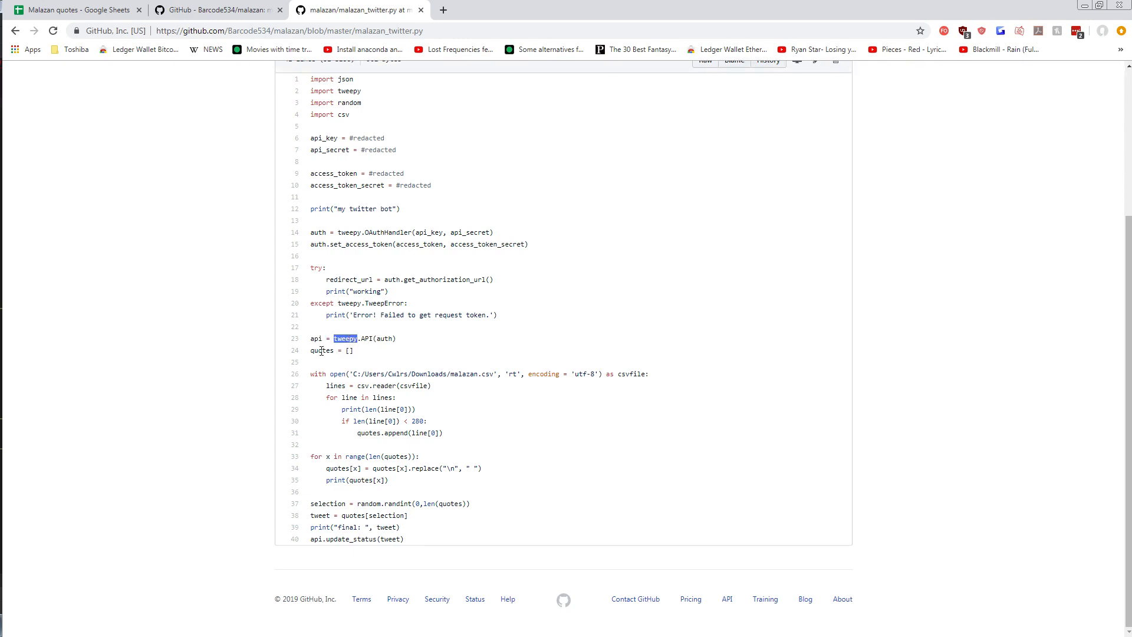
double_click(321, 350)
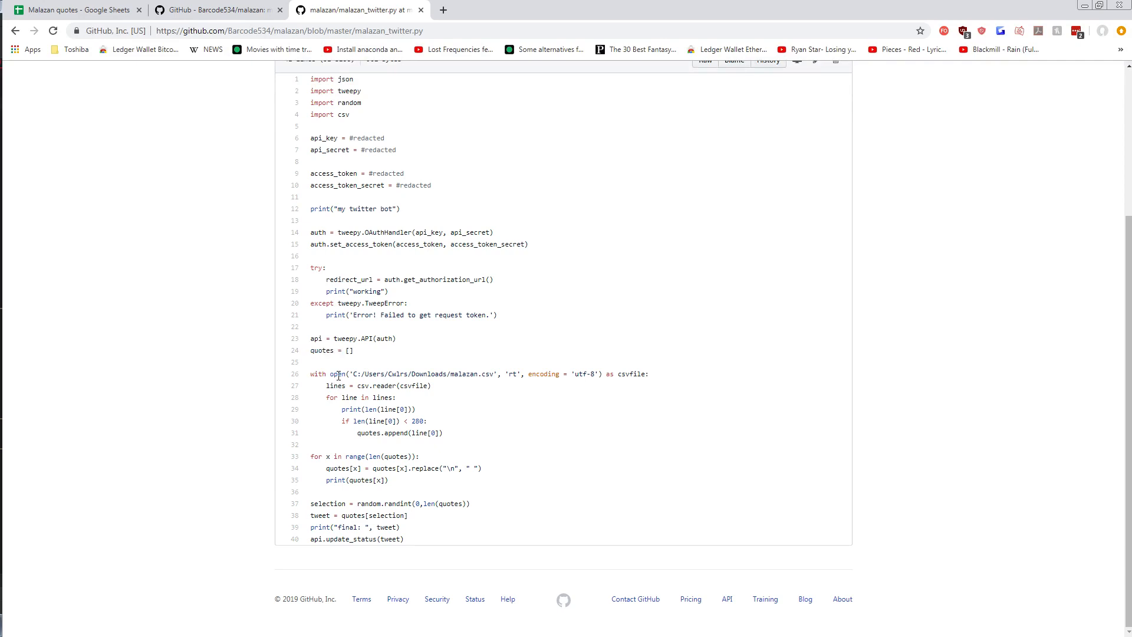
left_click(72, 9)
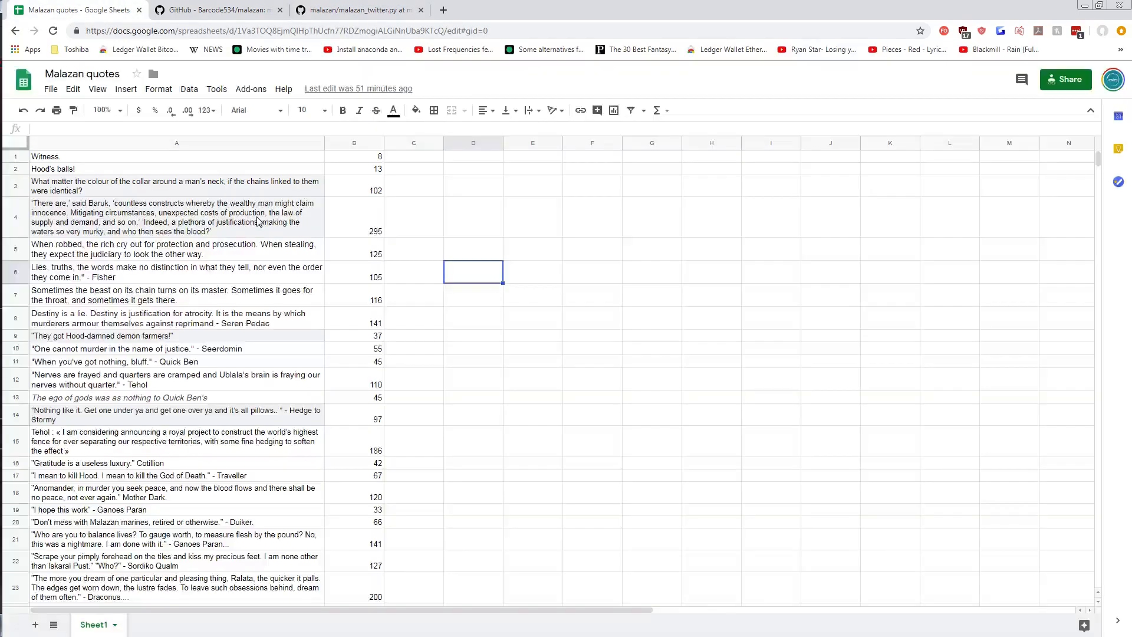
Step: Scroll Sheet1's column A quotes and column B lengths, then return to malazan_twitter.py
left_click(413, 216)
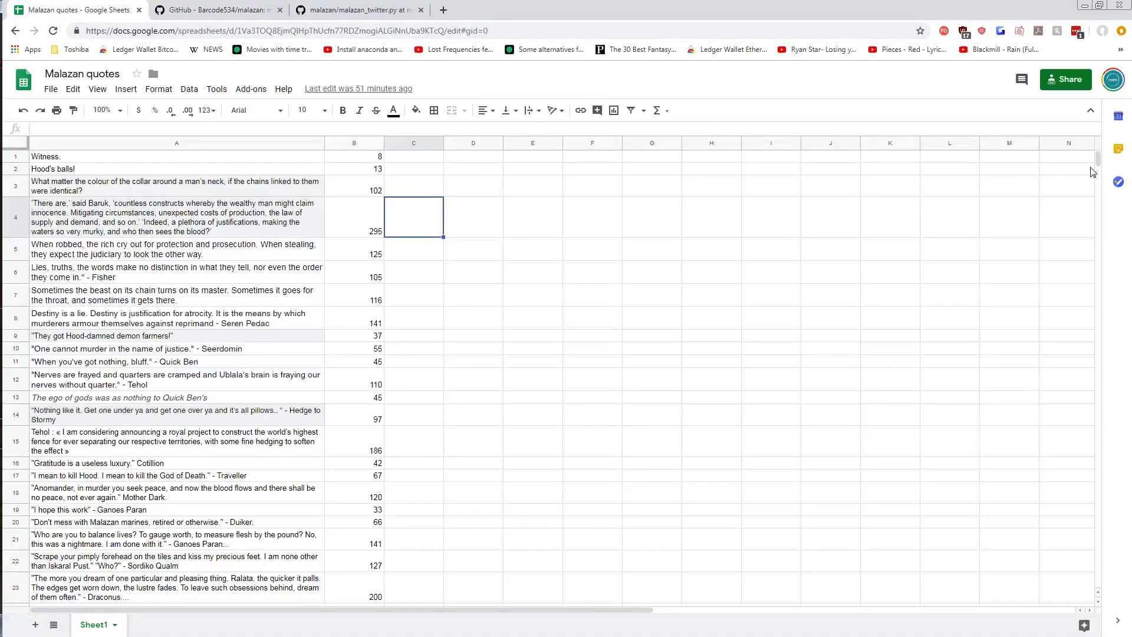
left_click(533, 295)
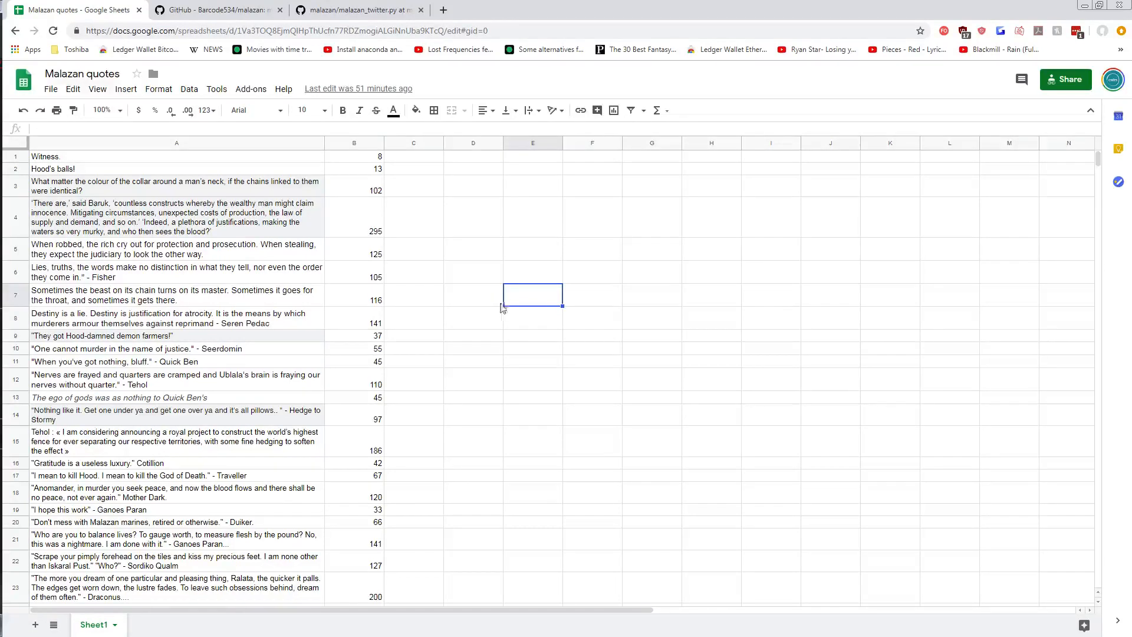
scroll("down", 3)
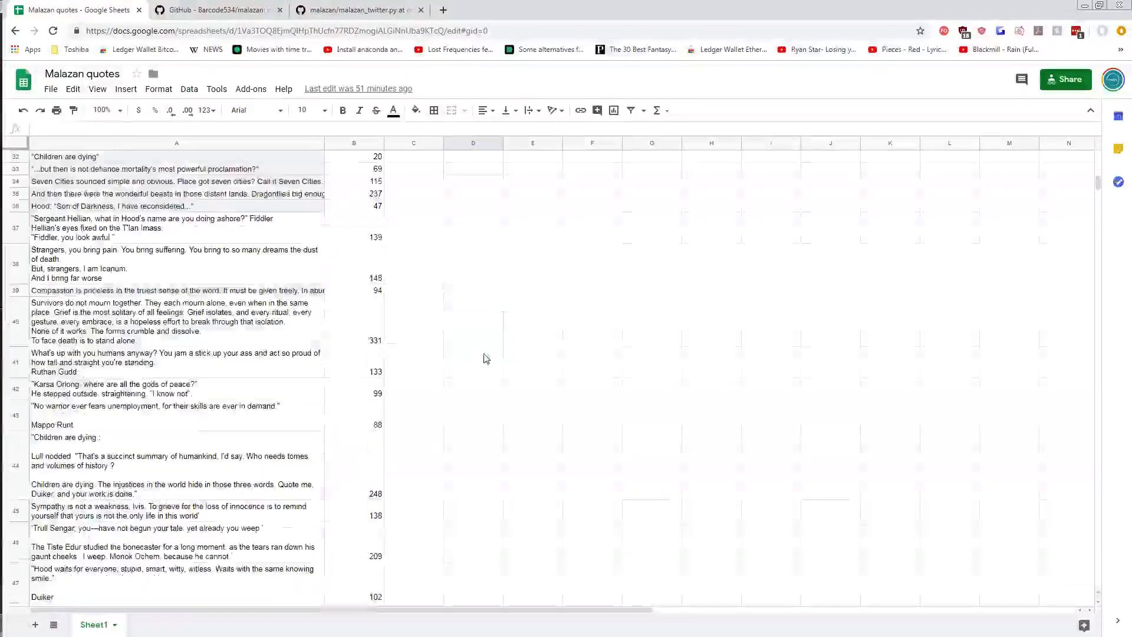
scroll("down", 3)
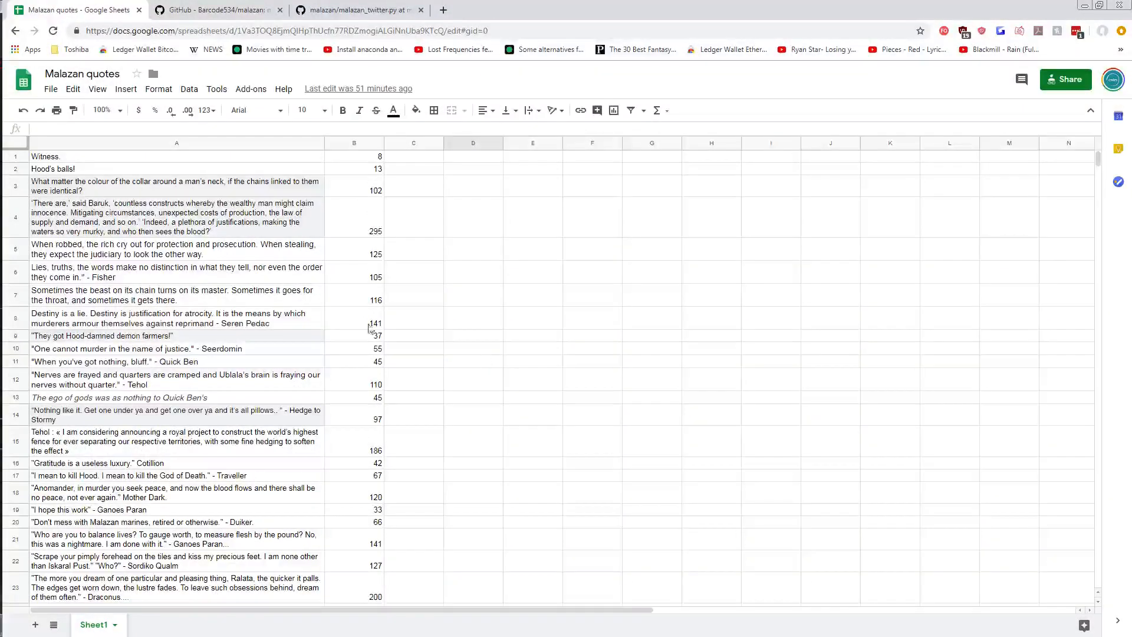
scroll("down", 3)
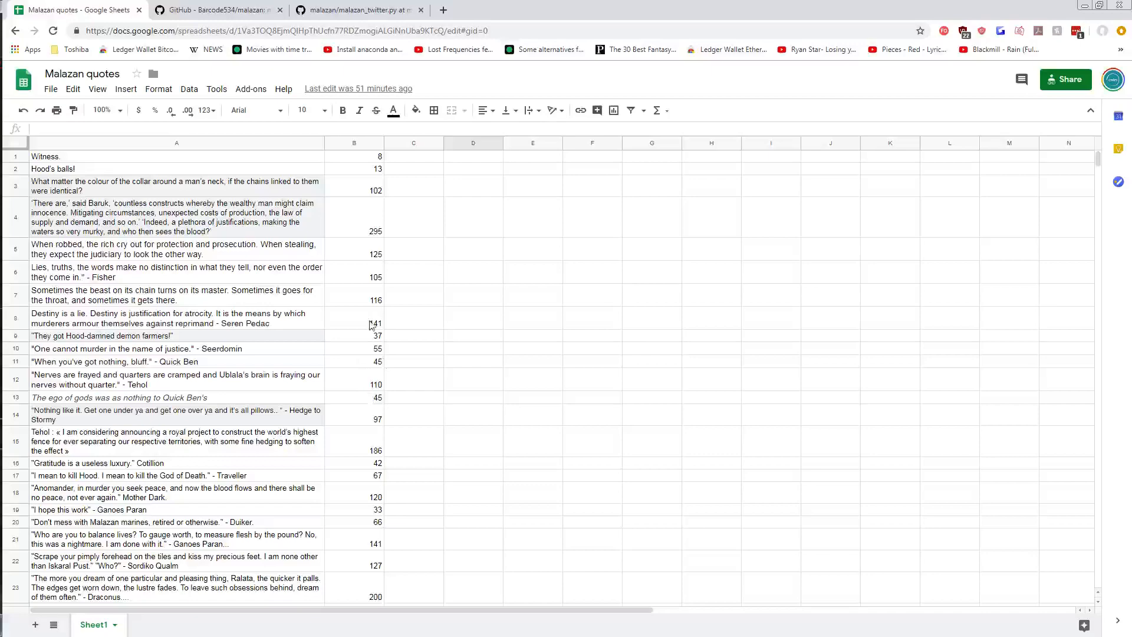
mouse_move(405, 363)
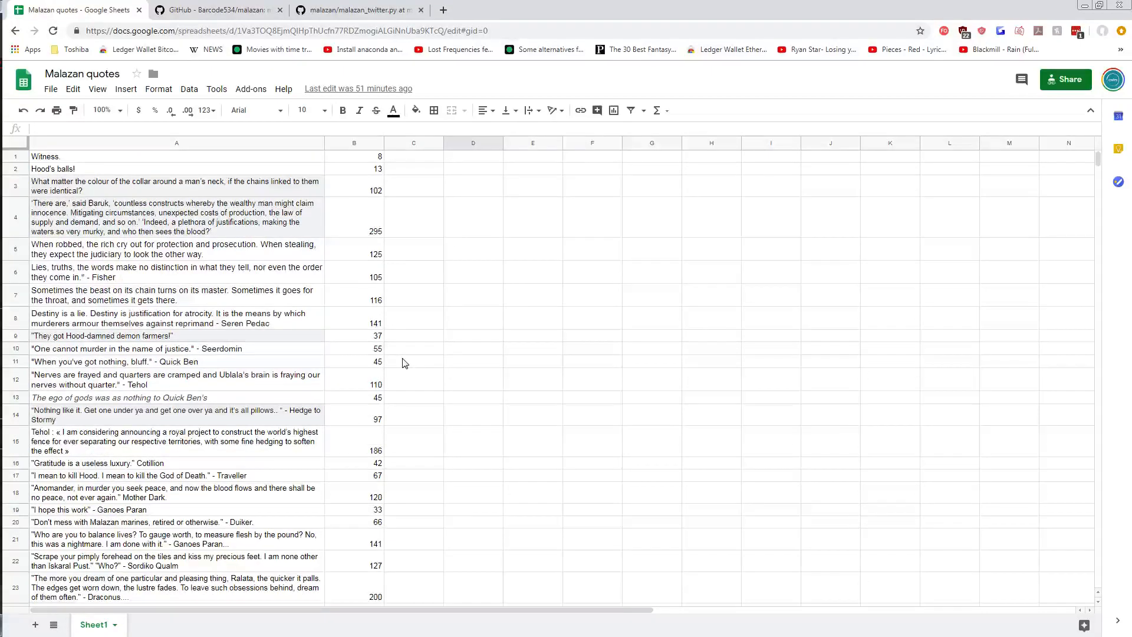
scroll("down", 3)
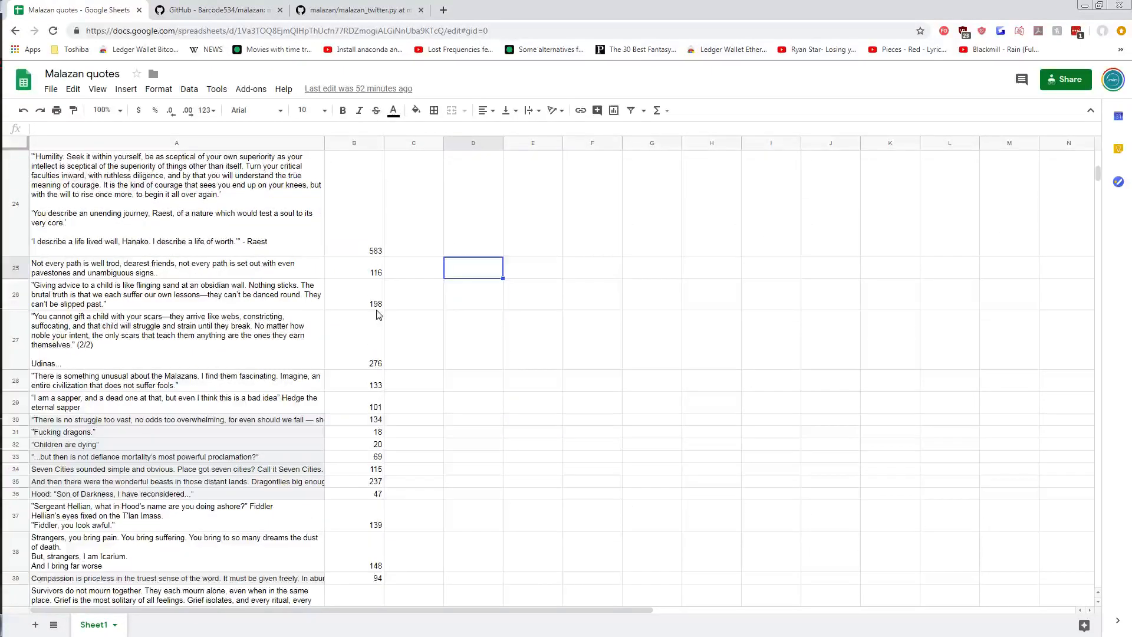
scroll("down", 3)
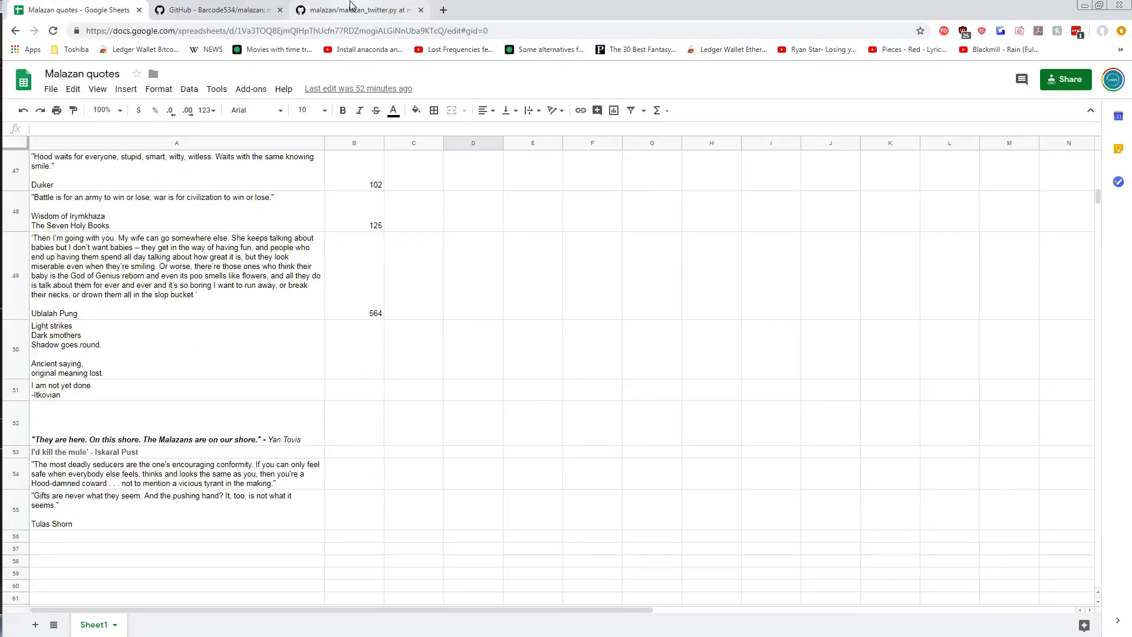
mouse_move(291, 303)
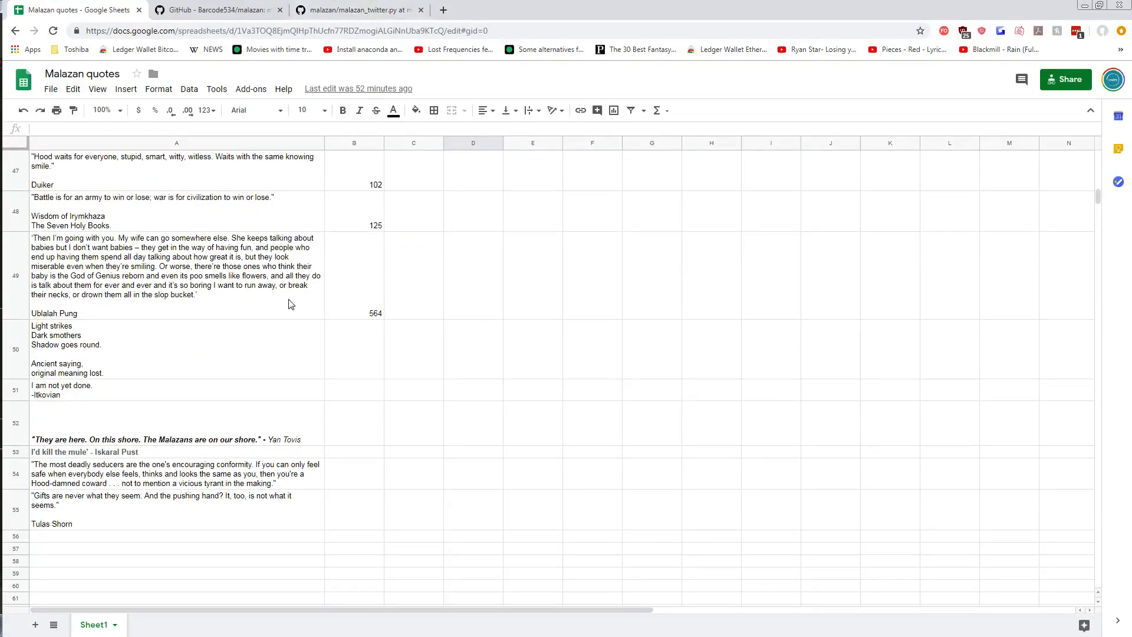
left_click(353, 9)
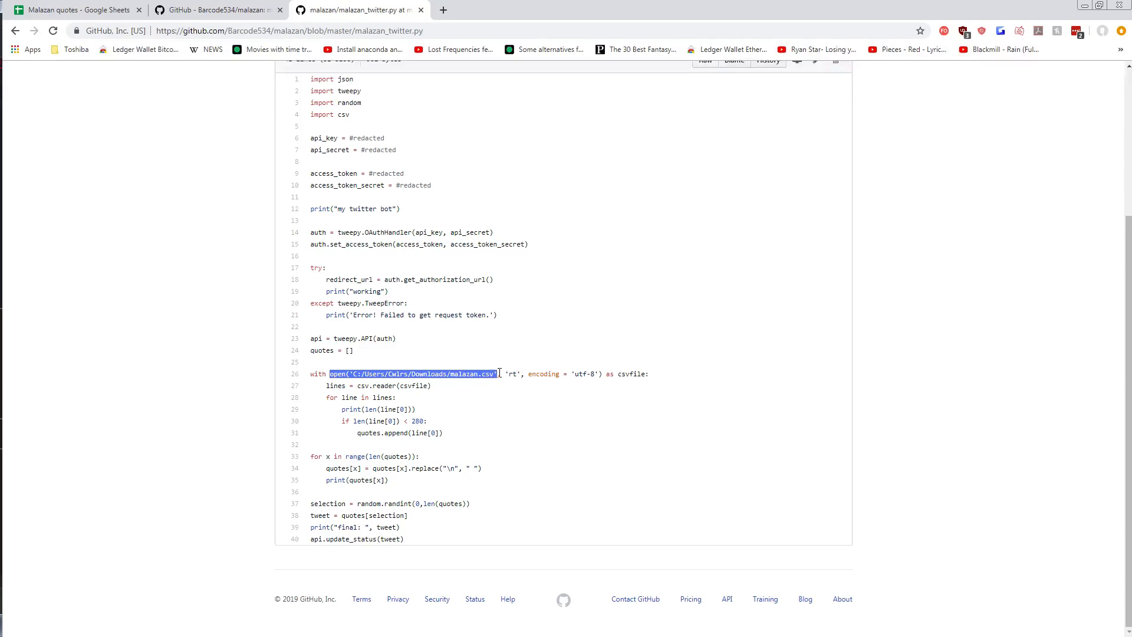
Step: Highlight the open(), csv.reader and csvfile code on lines 26–28, then switch to the quotes sheet
left_click(333, 373)
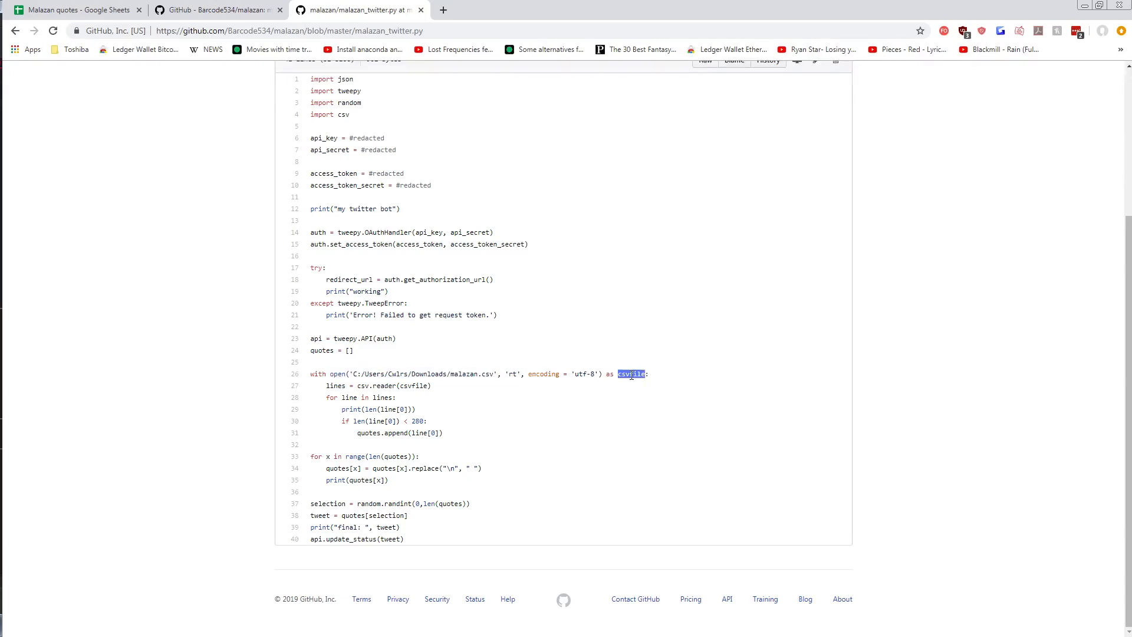
left_click(589, 374)
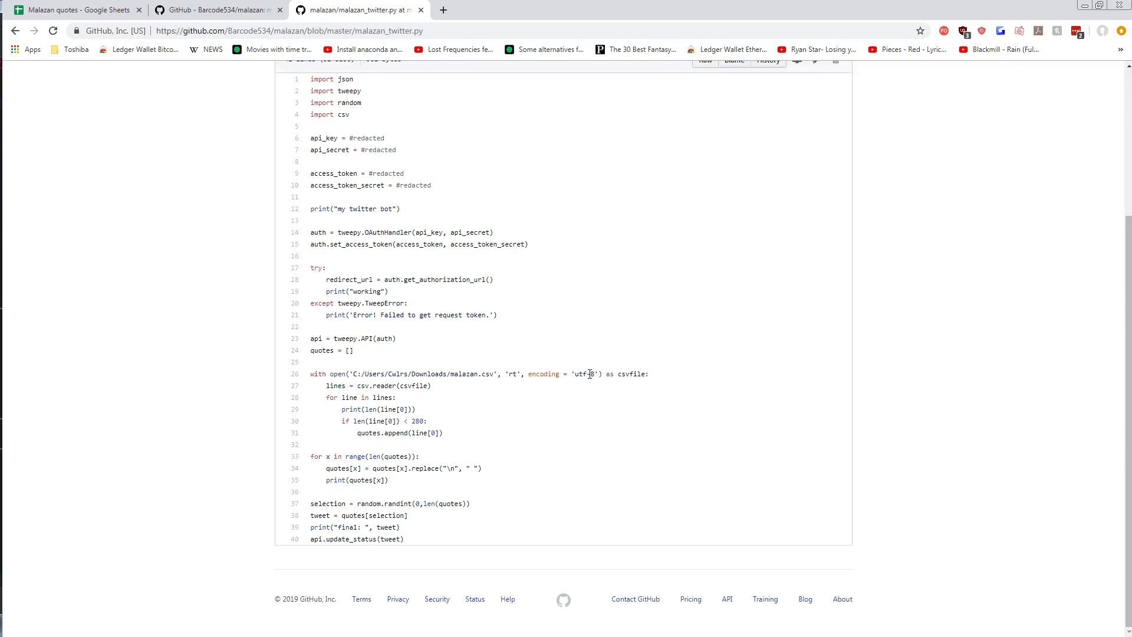
mouse_move(571, 374)
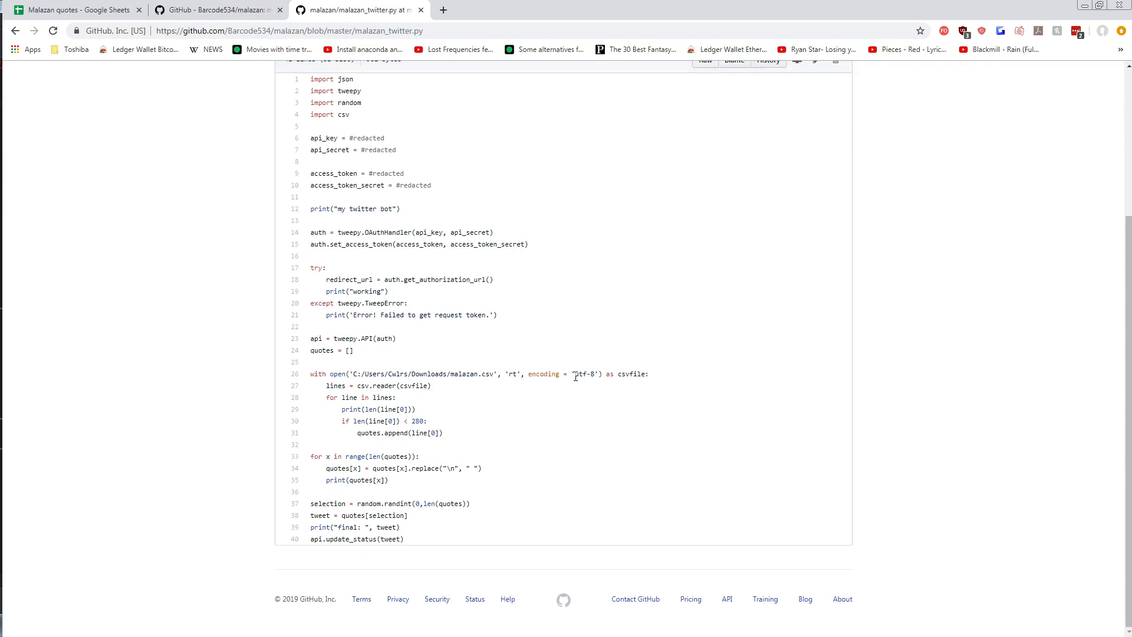
double_click(583, 373)
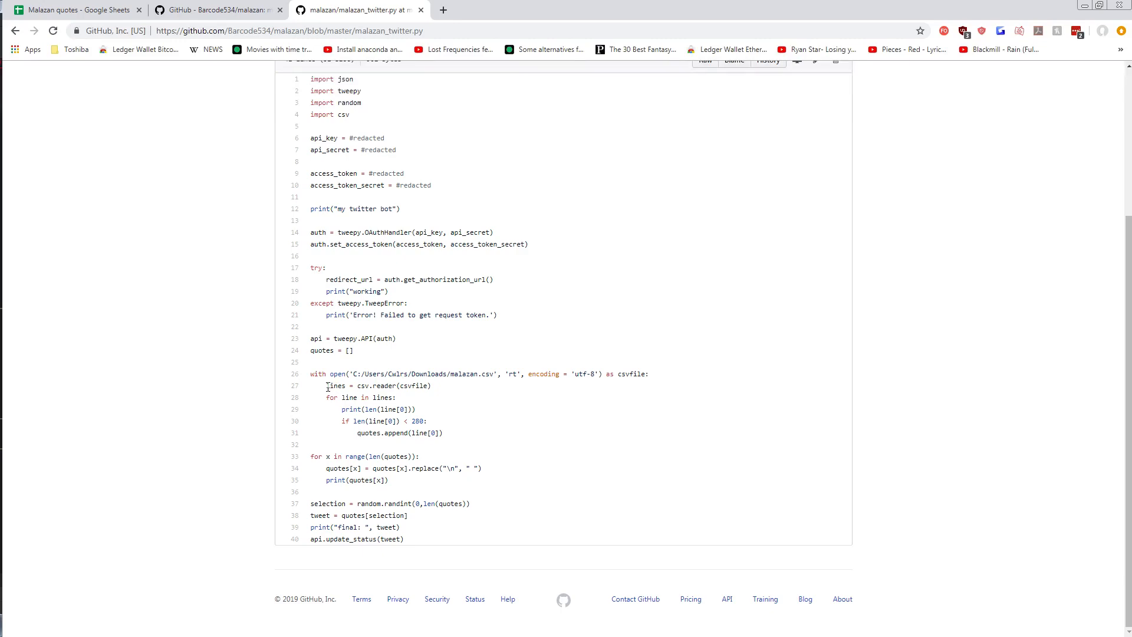
double_click(362, 386)
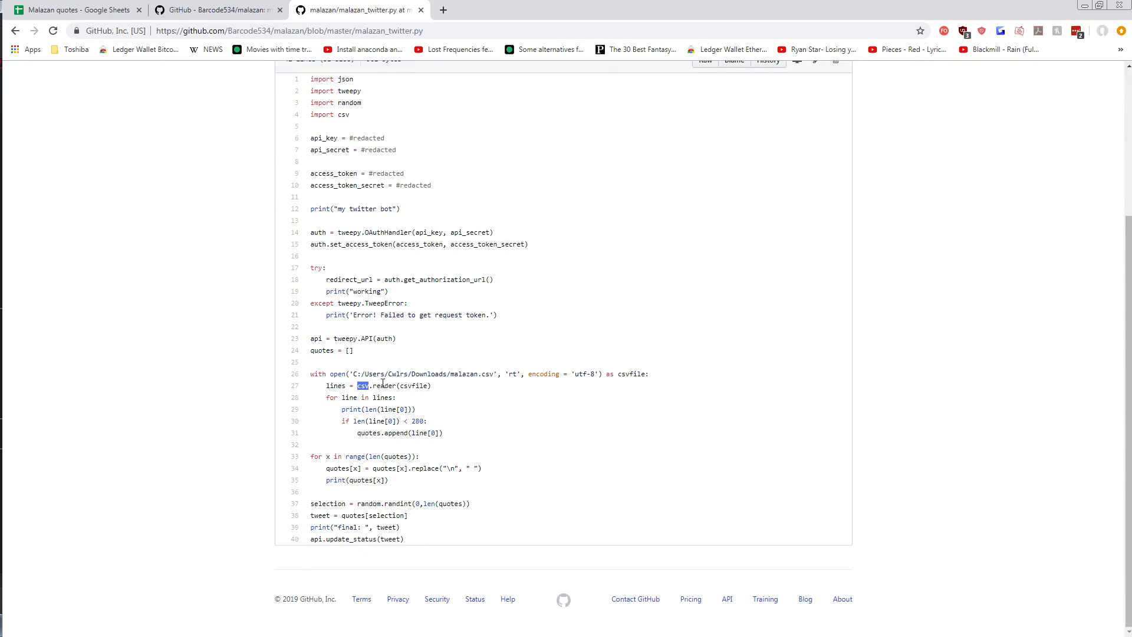
mouse_move(396, 397)
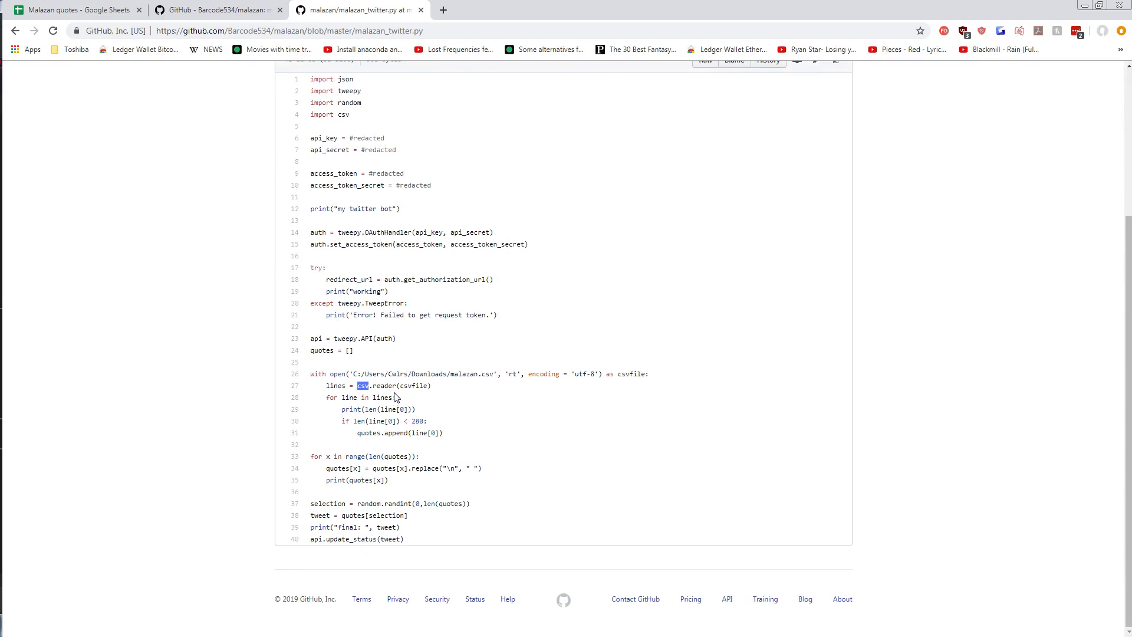
mouse_move(382, 392)
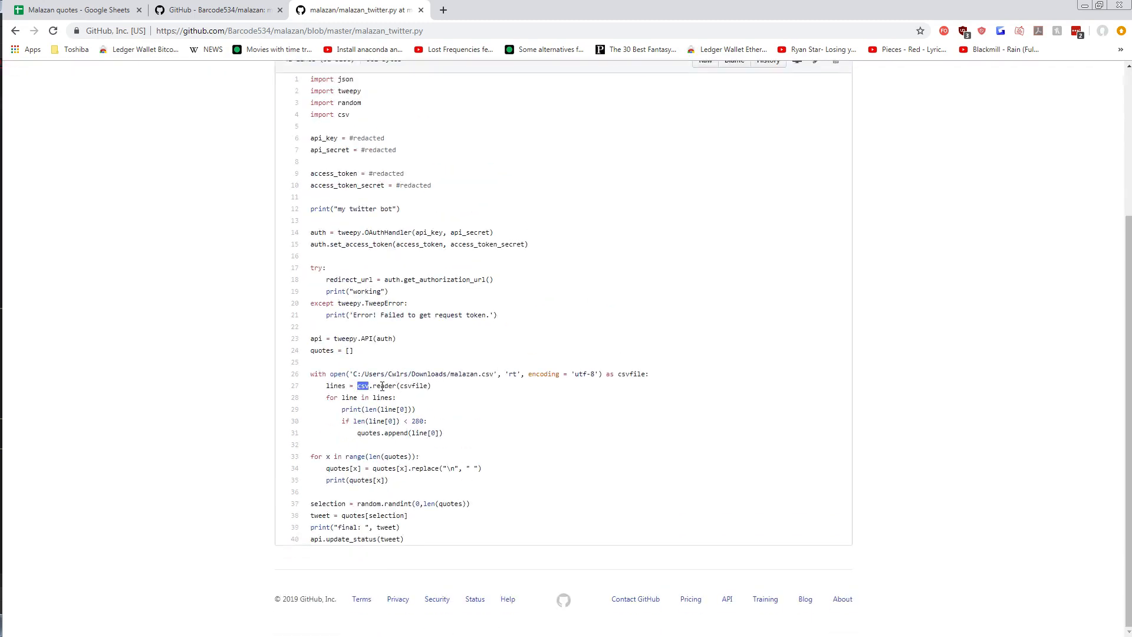
left_click(382, 386)
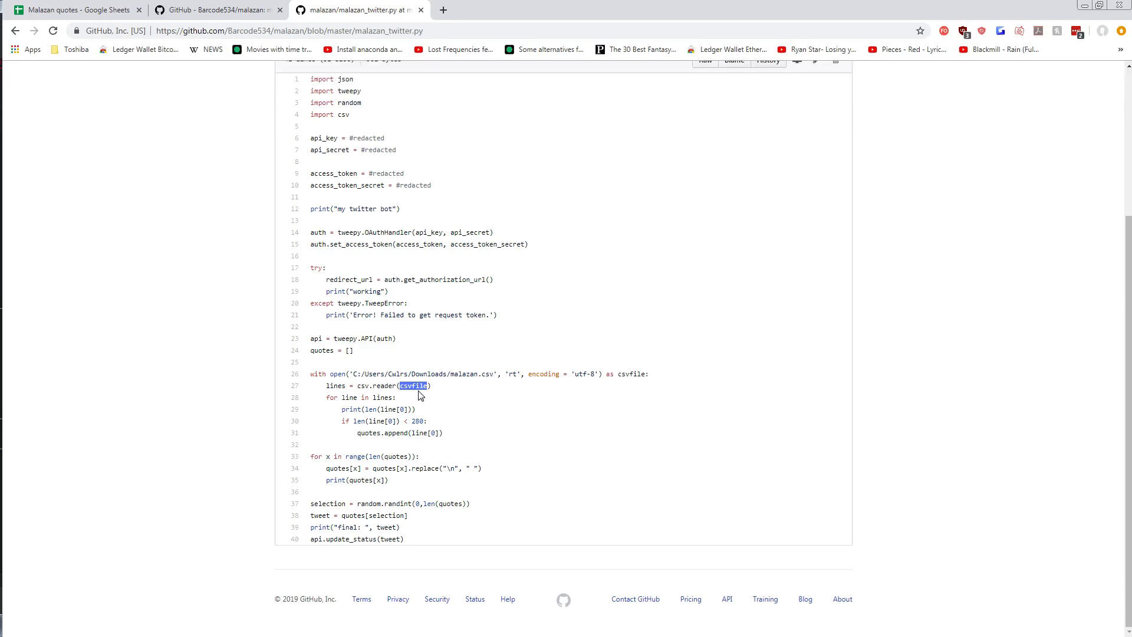
mouse_move(335, 397)
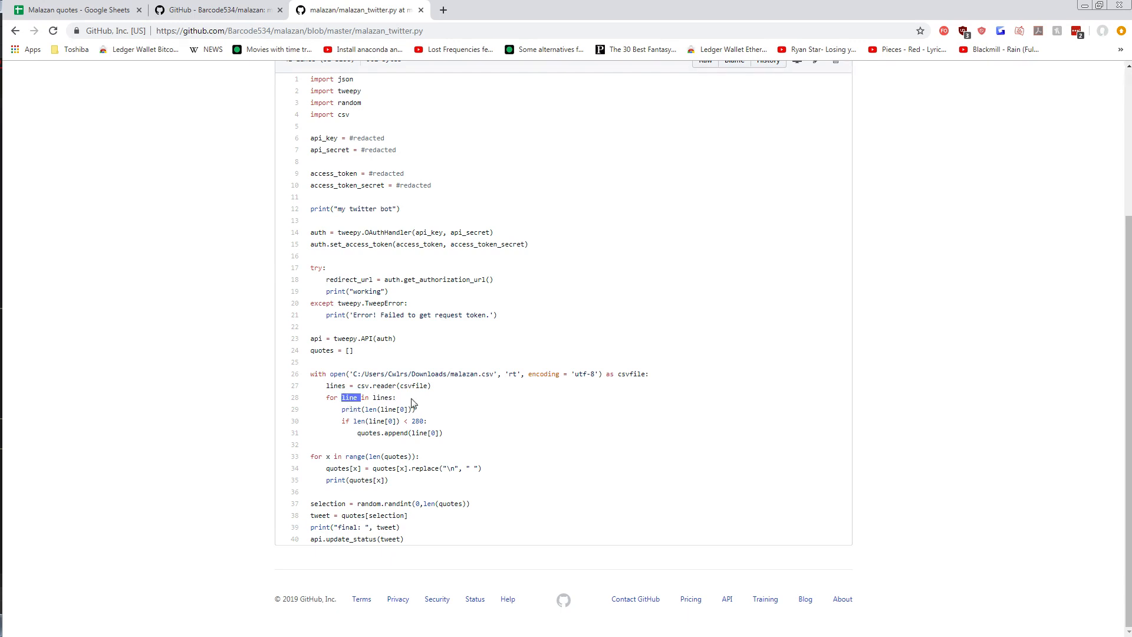
mouse_move(455, 408)
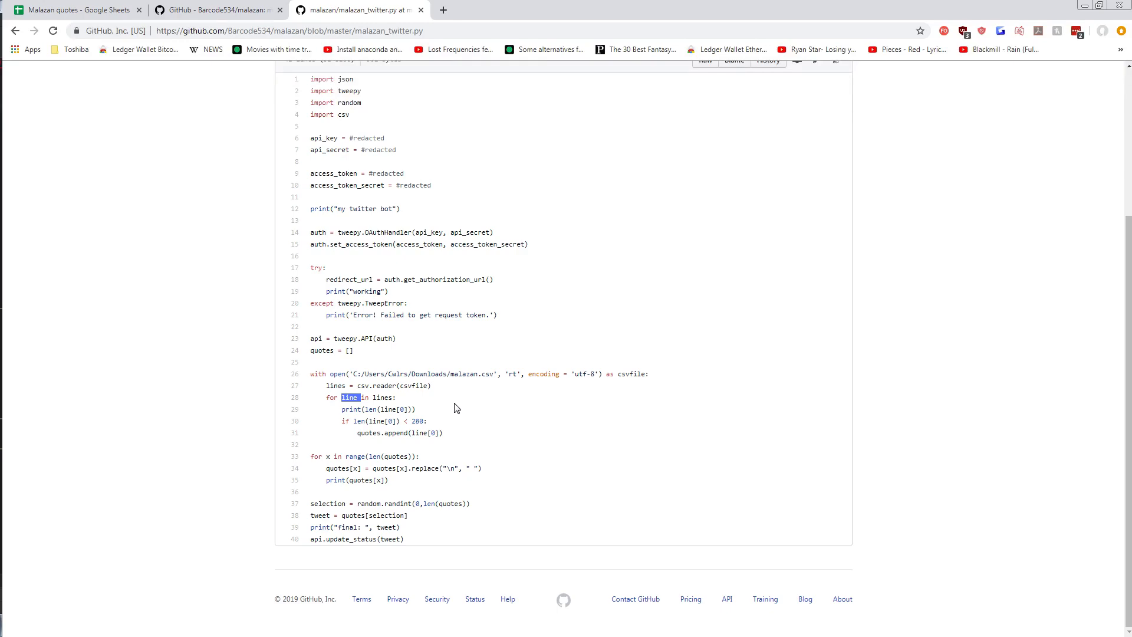
left_click(76, 9)
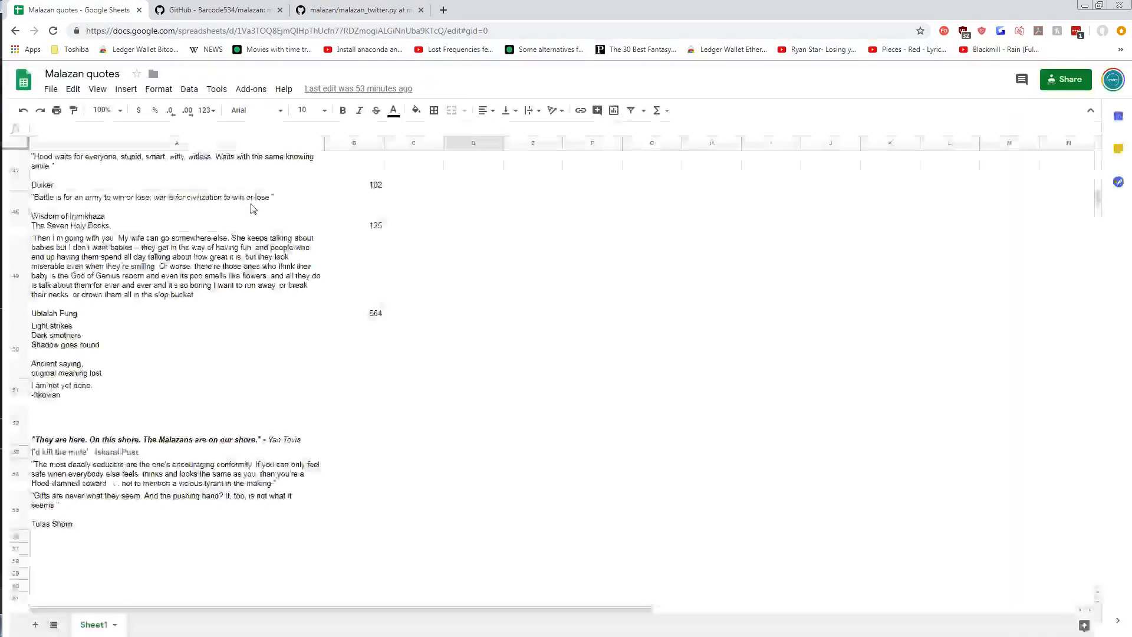
Step: Return from the quotes sheet to the malazan_twitter.py script in GitHub
left_click(354, 9)
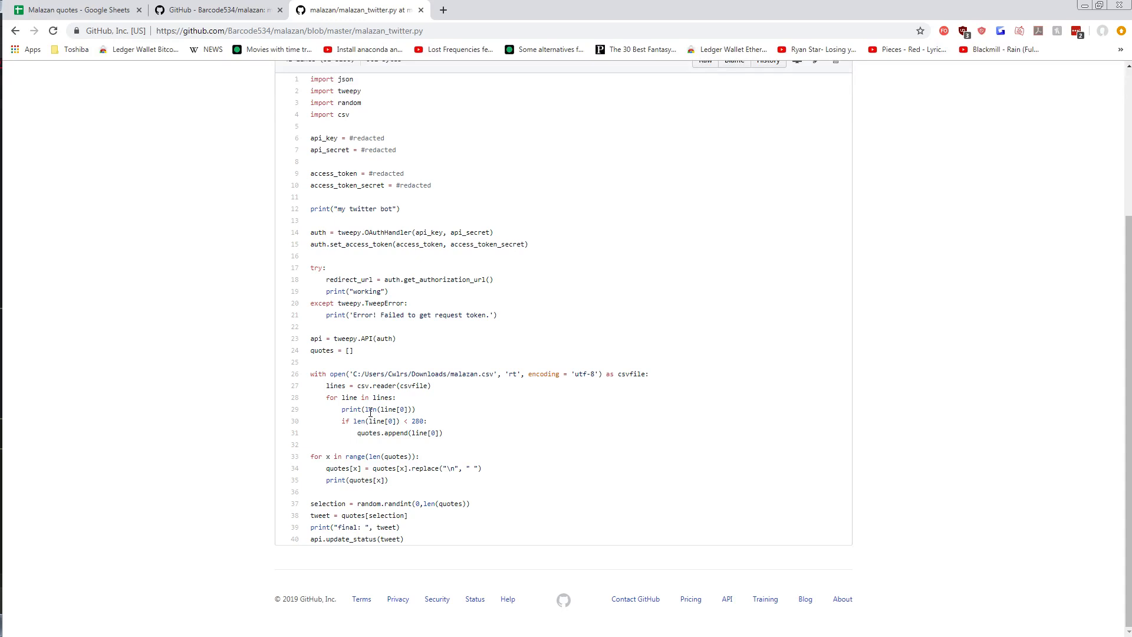
double_click(385, 409)
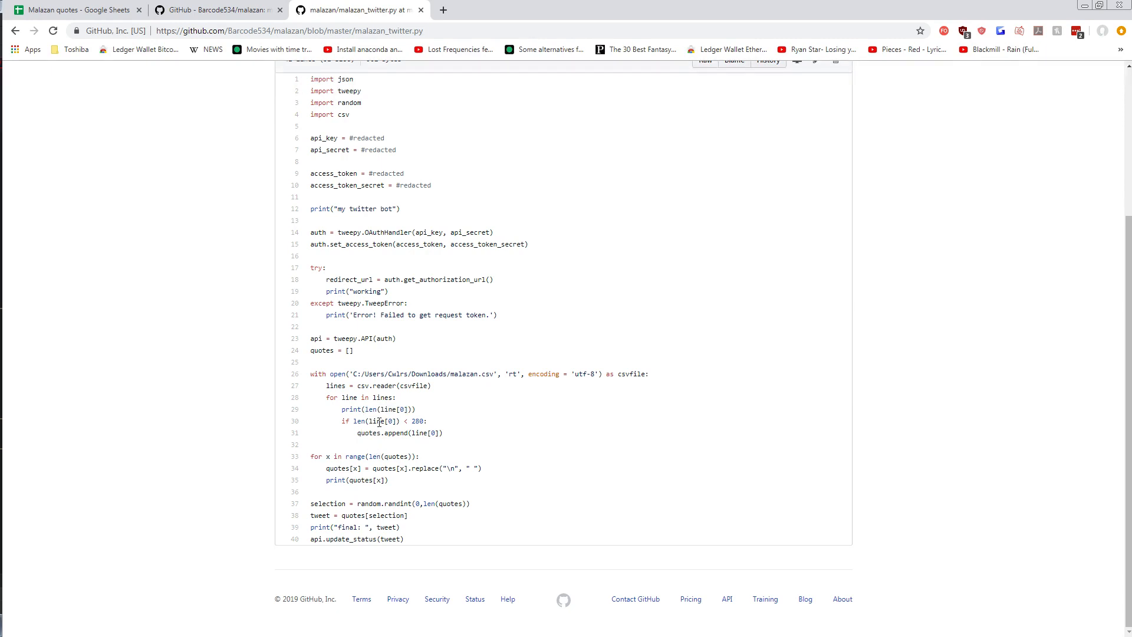
mouse_move(409, 421)
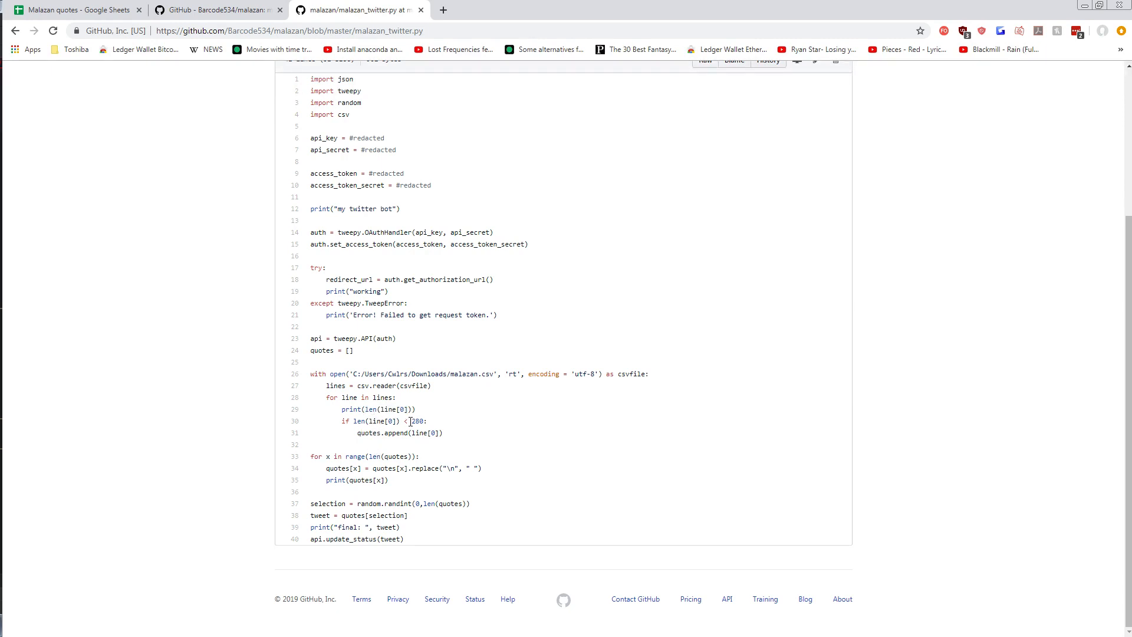
mouse_move(436, 425)
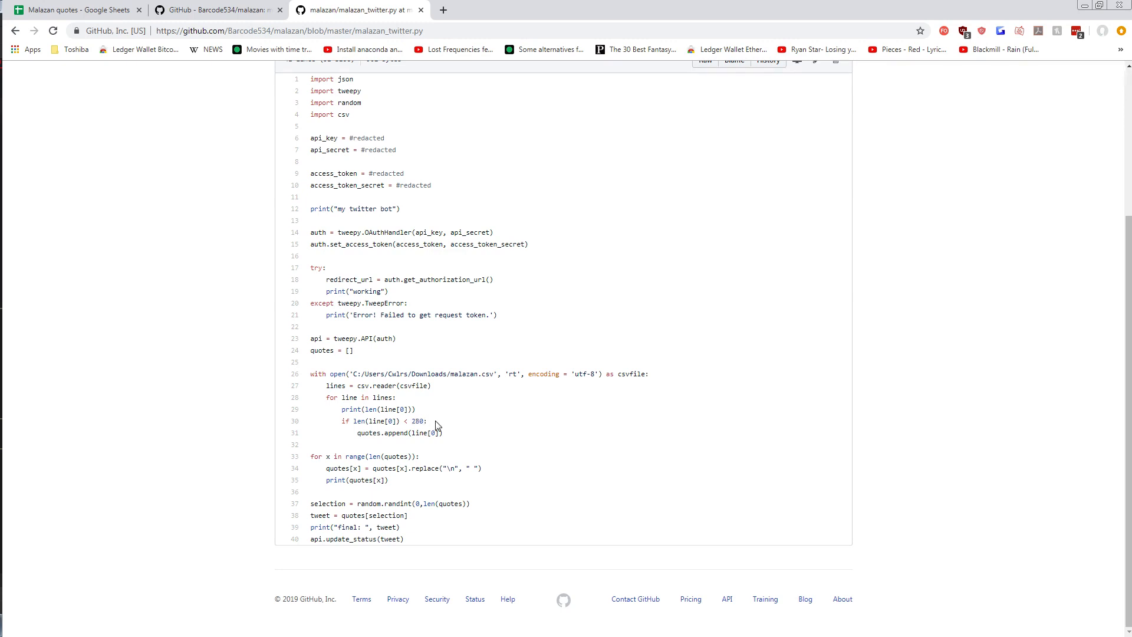
double_click(368, 433)
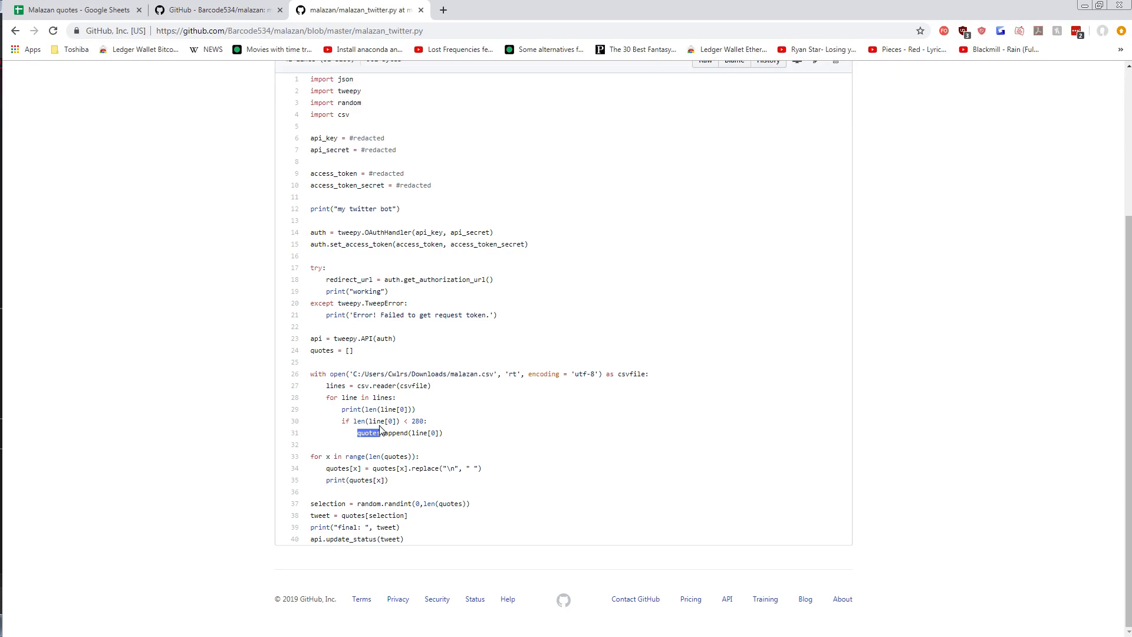
mouse_move(408, 433)
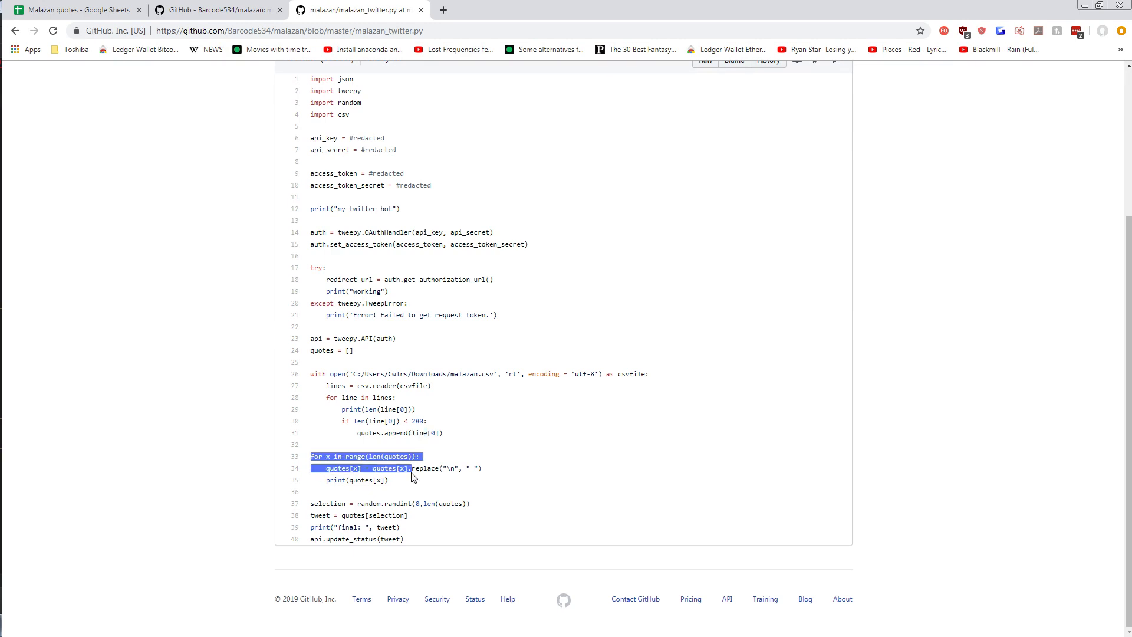
left_click(415, 476)
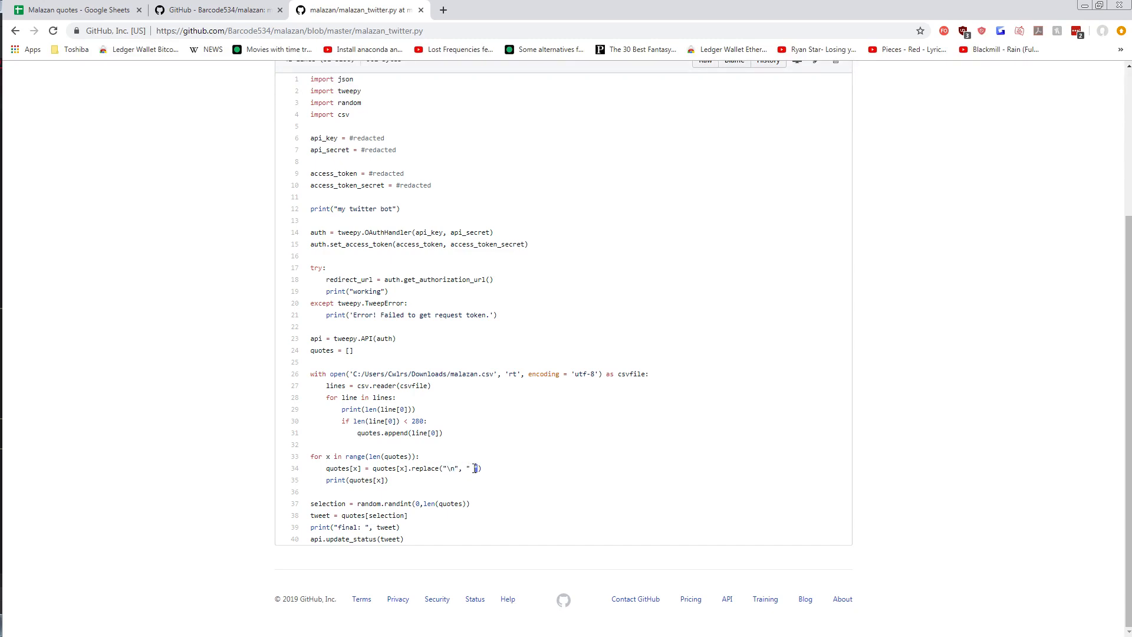
mouse_move(467, 468)
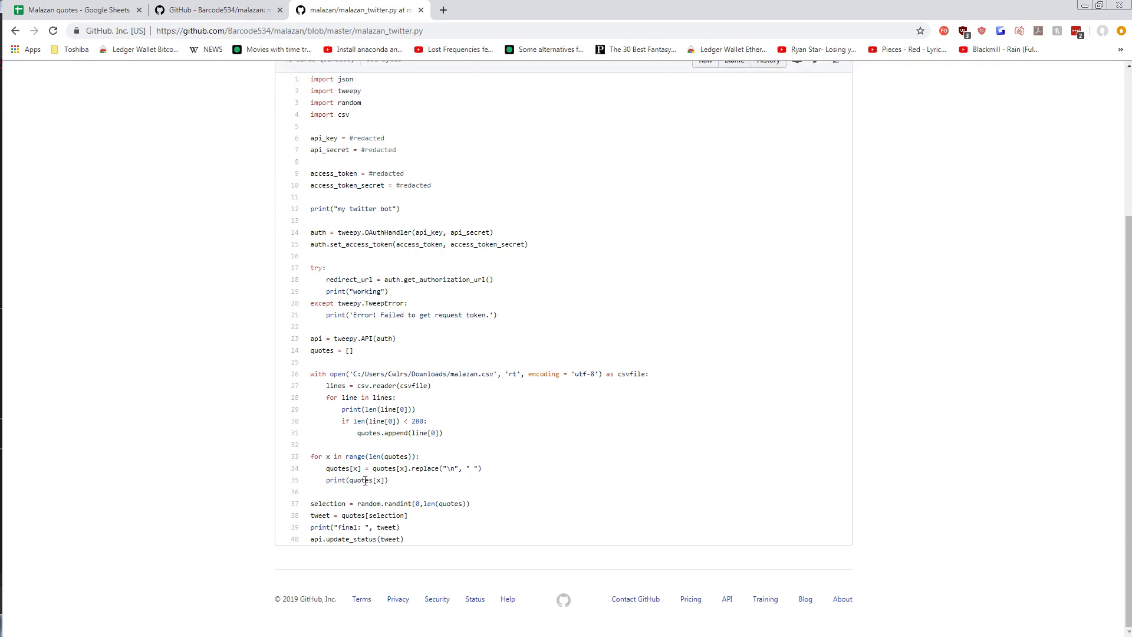
mouse_move(376, 481)
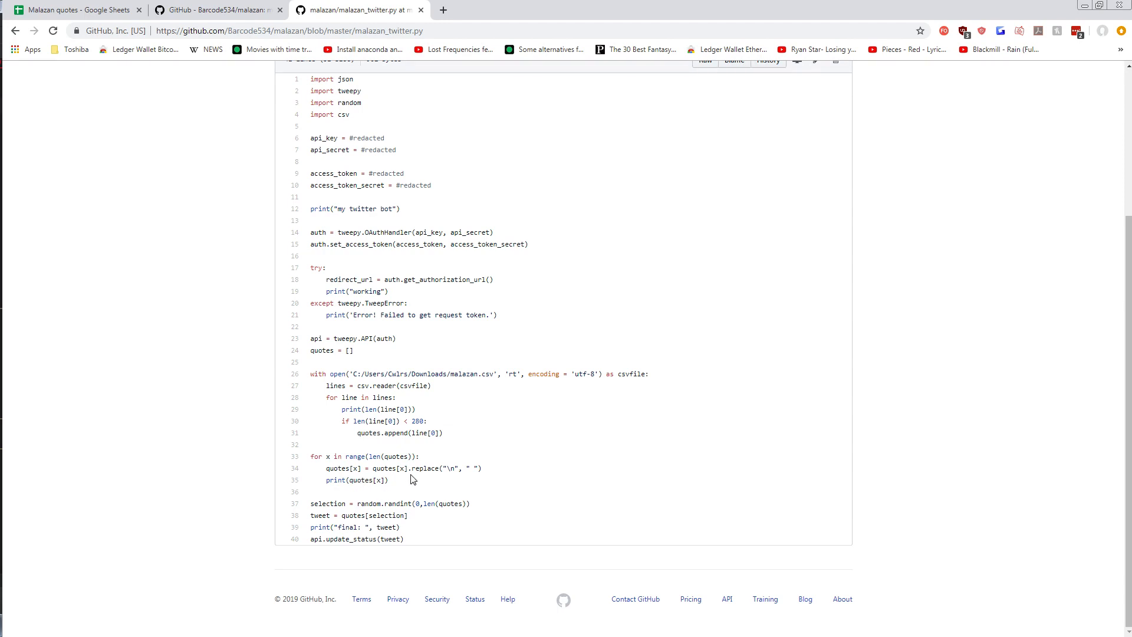
double_click(328, 503)
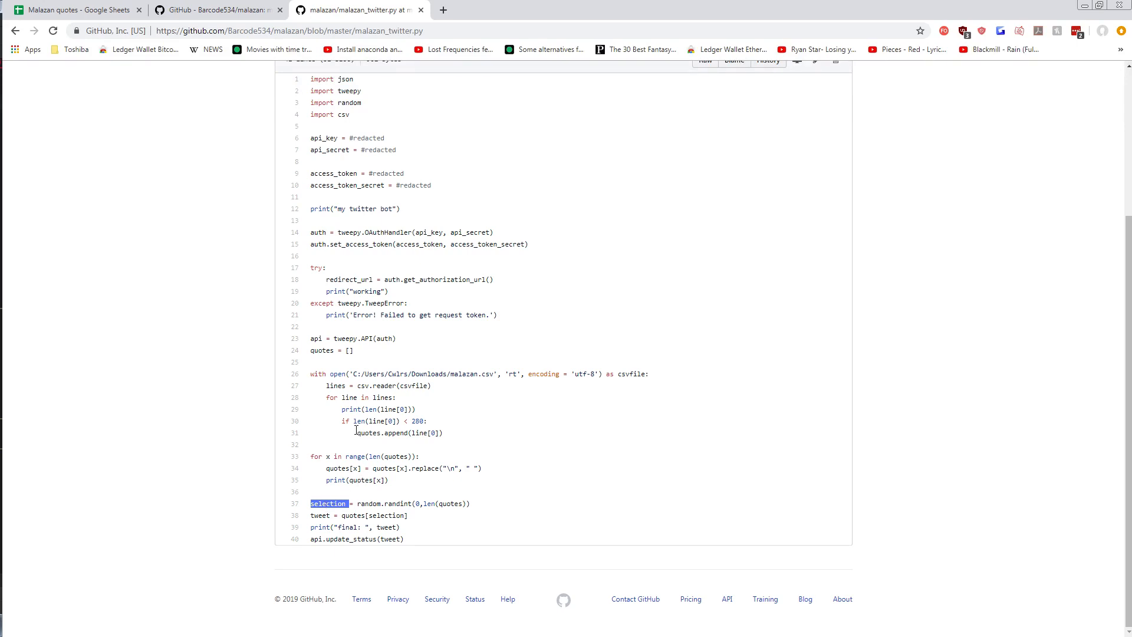
left_click(469, 437)
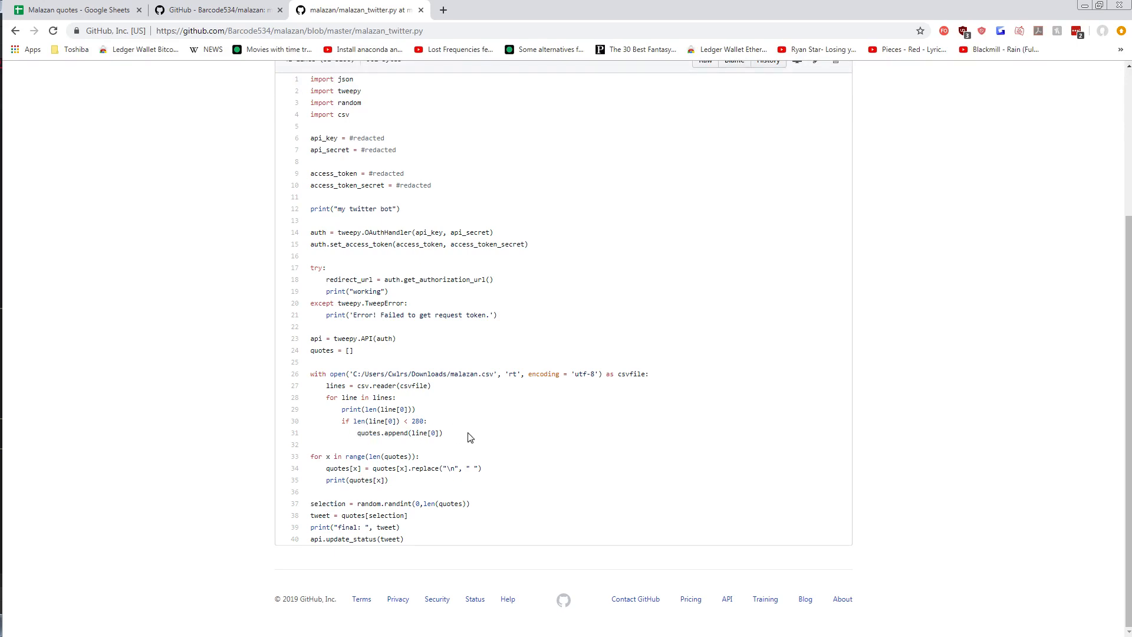
double_click(321, 350)
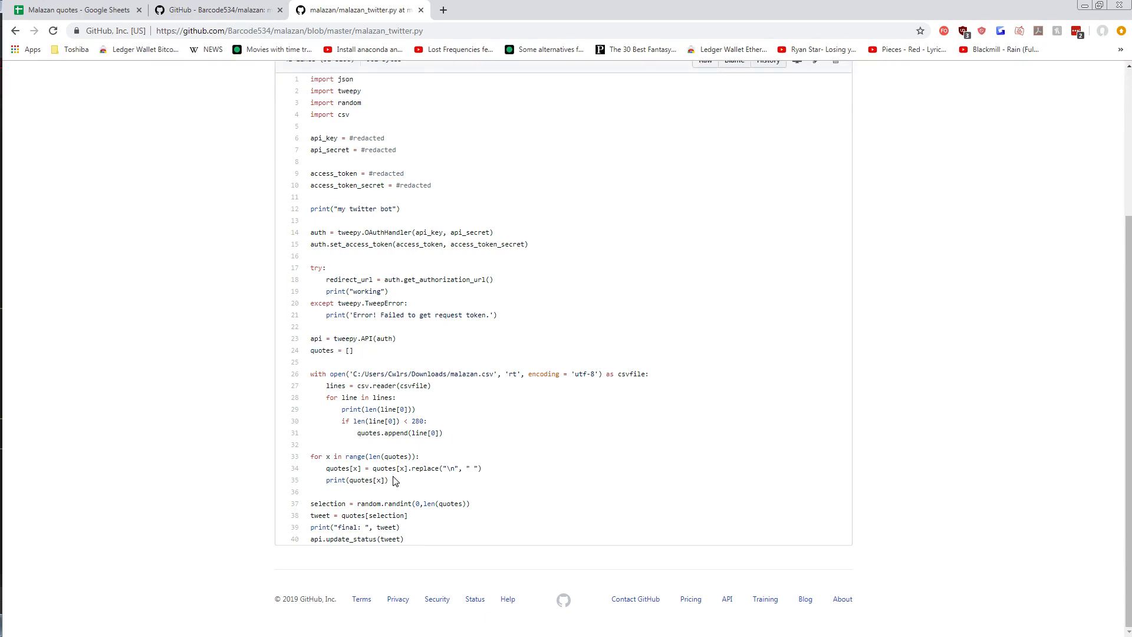
mouse_move(347, 468)
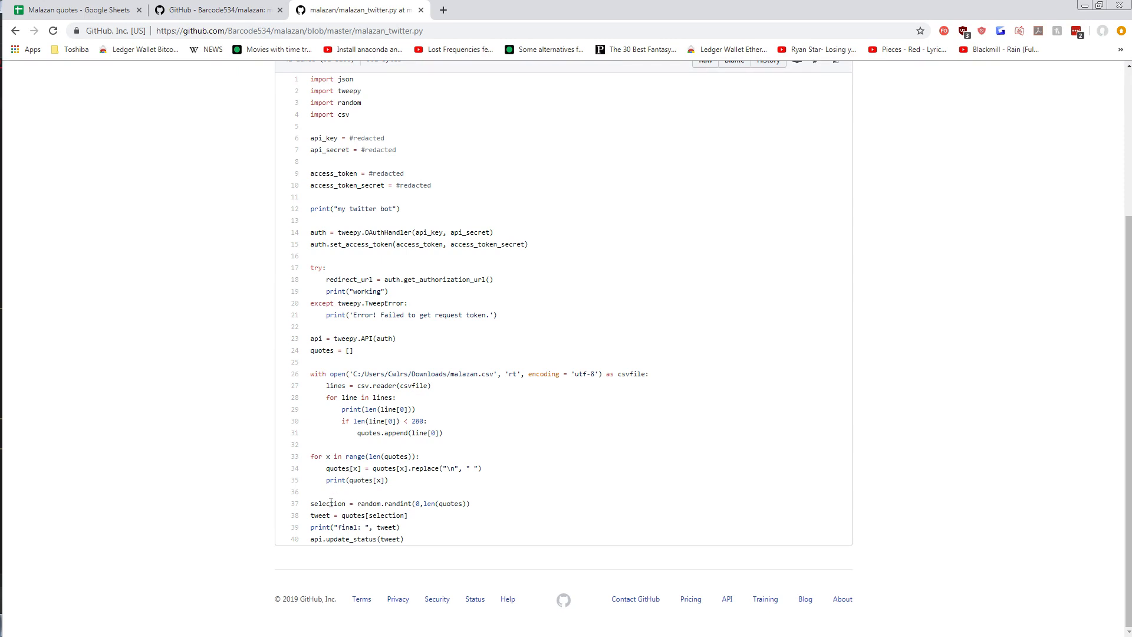
double_click(327, 503)
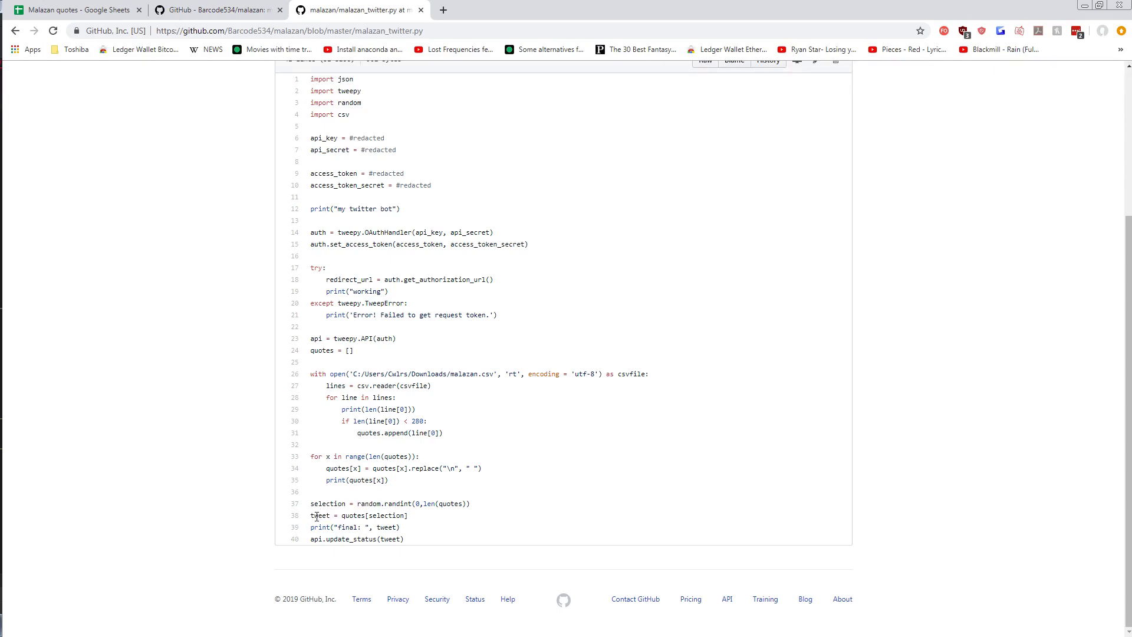
double_click(385, 515)
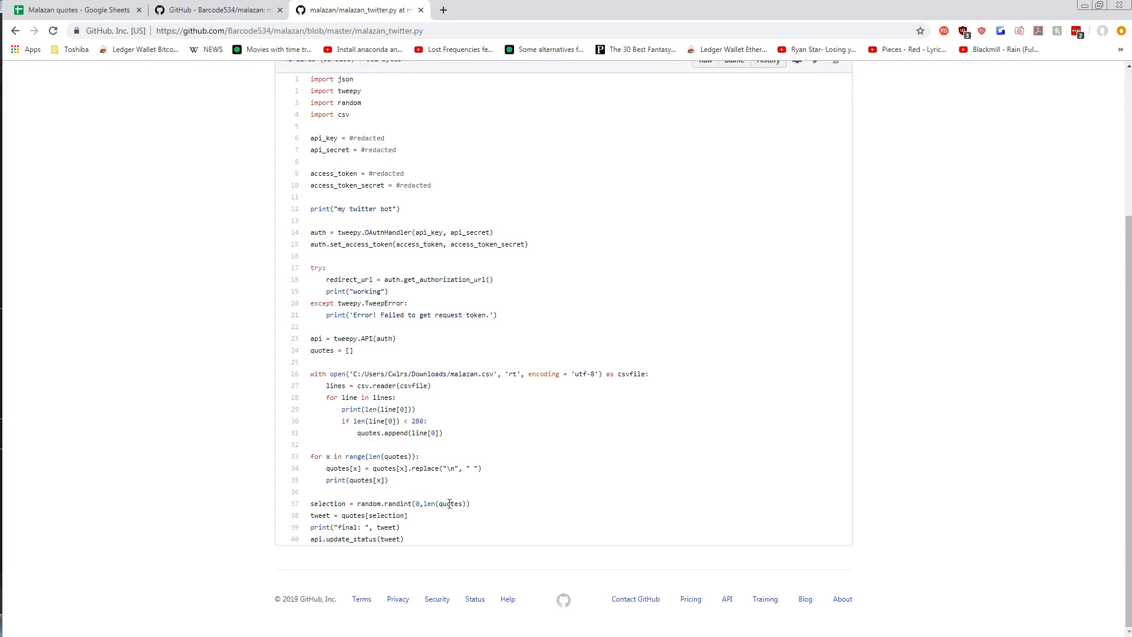
double_click(450, 503)
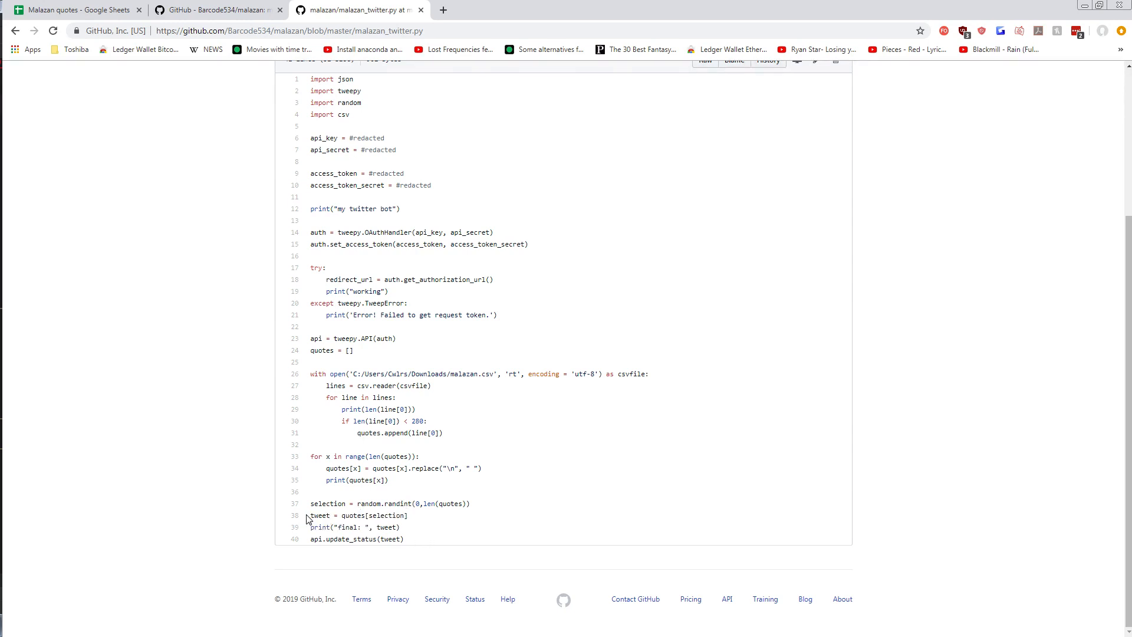
mouse_move(359, 503)
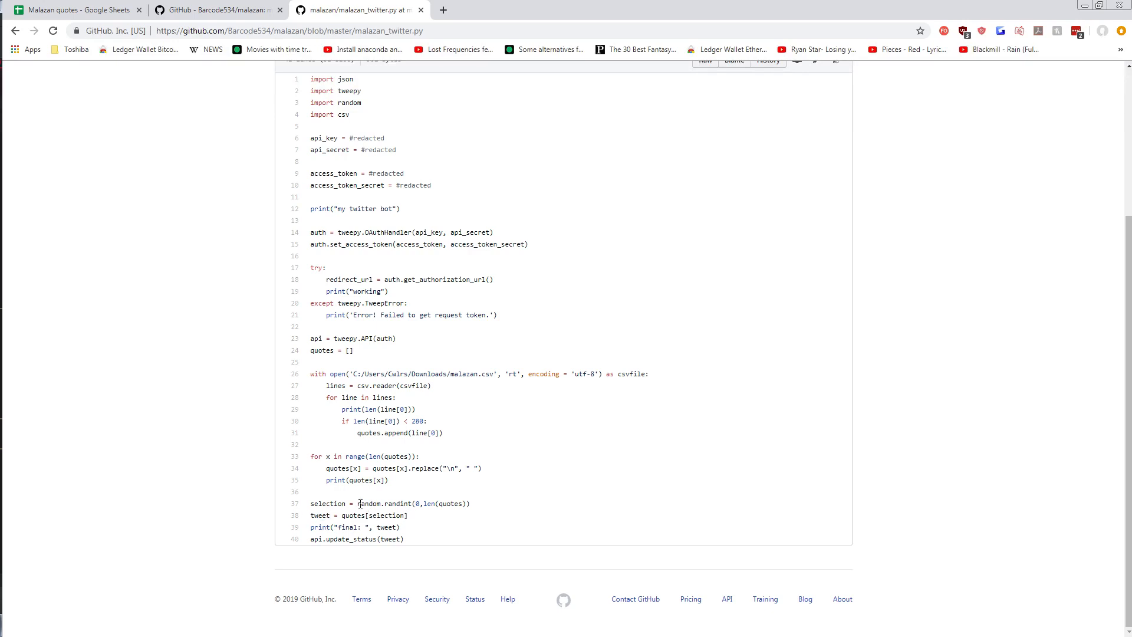
left_click_drag(361, 503, 470, 503)
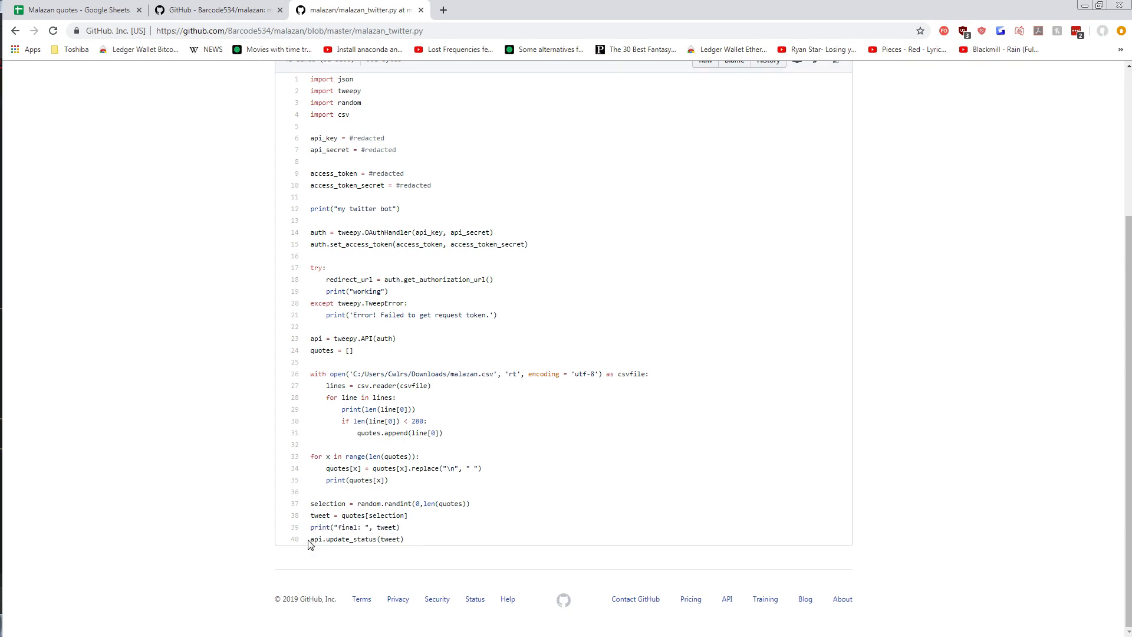
double_click(343, 538)
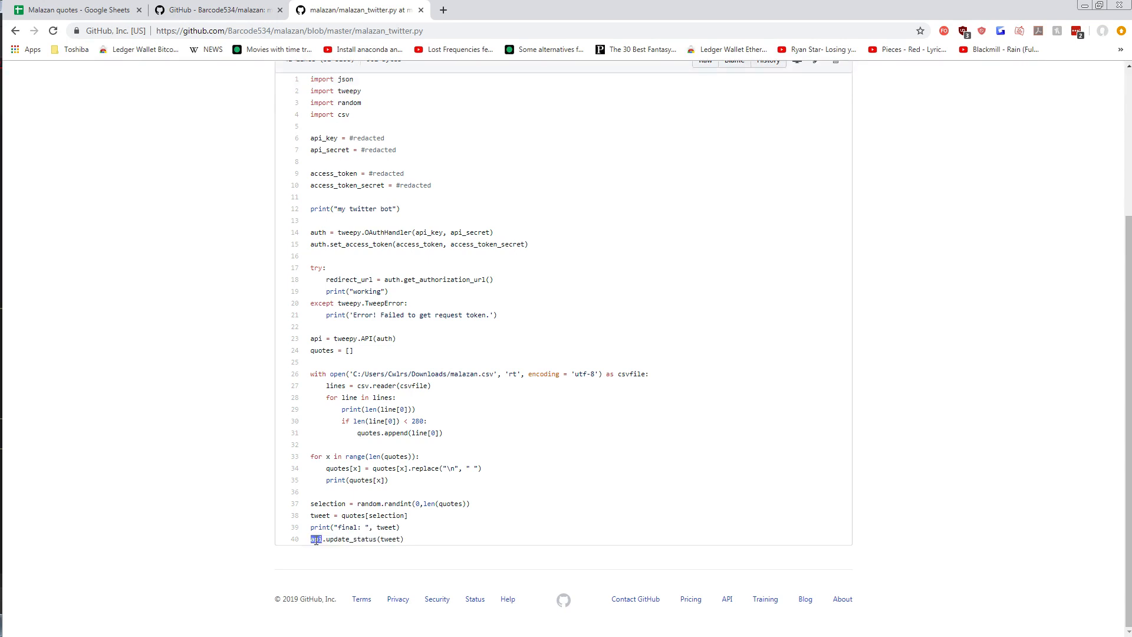
double_click(351, 539)
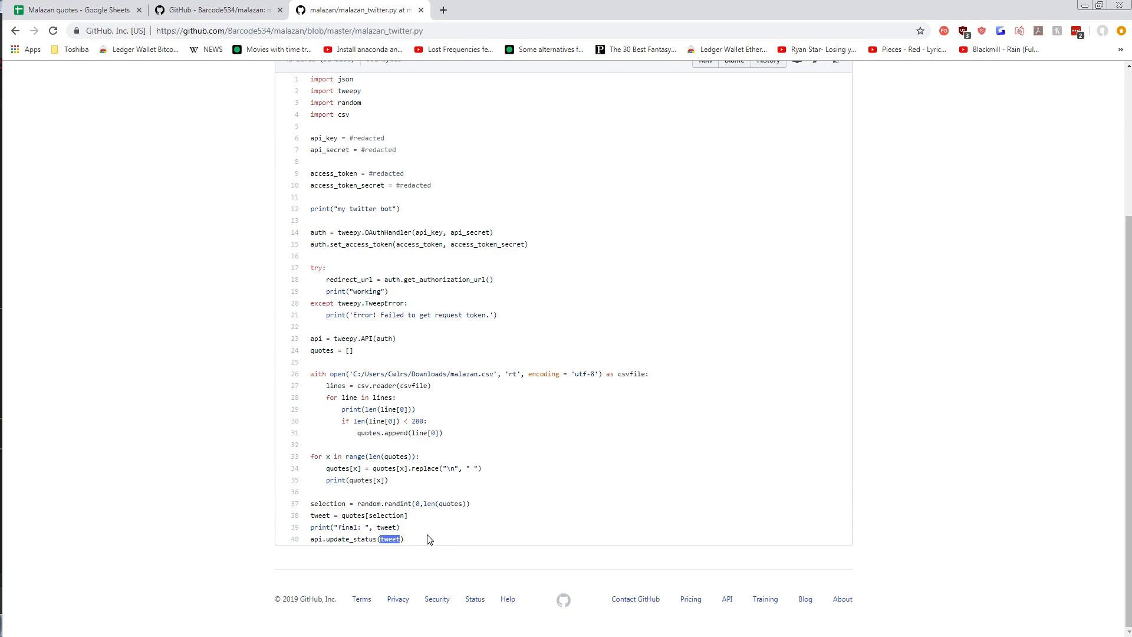
mouse_move(447, 582)
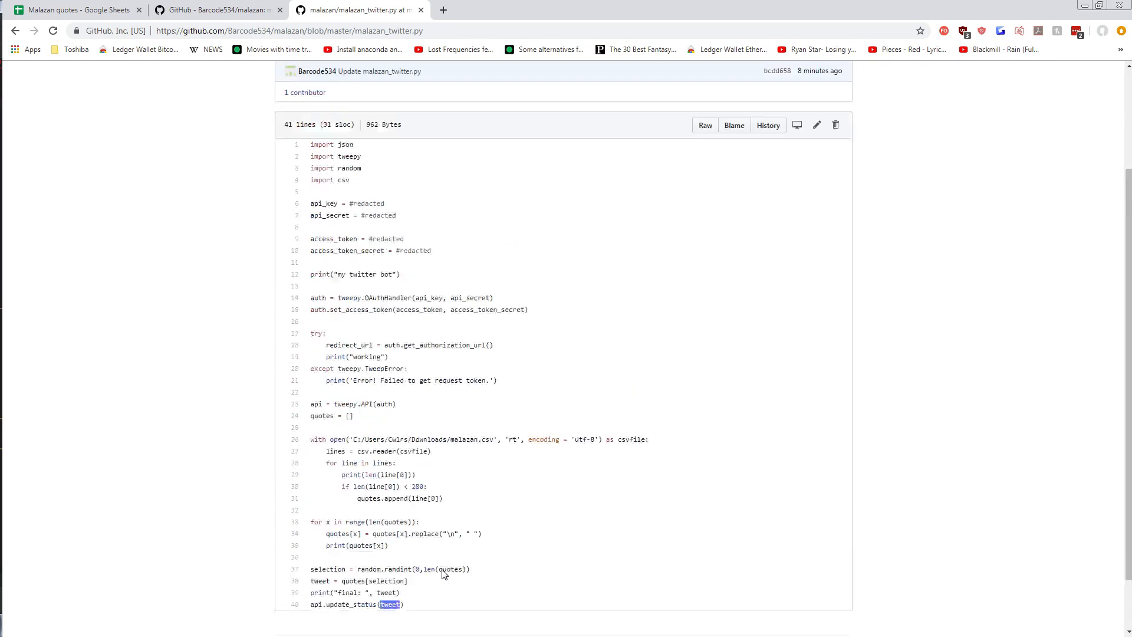
scroll("down", 3)
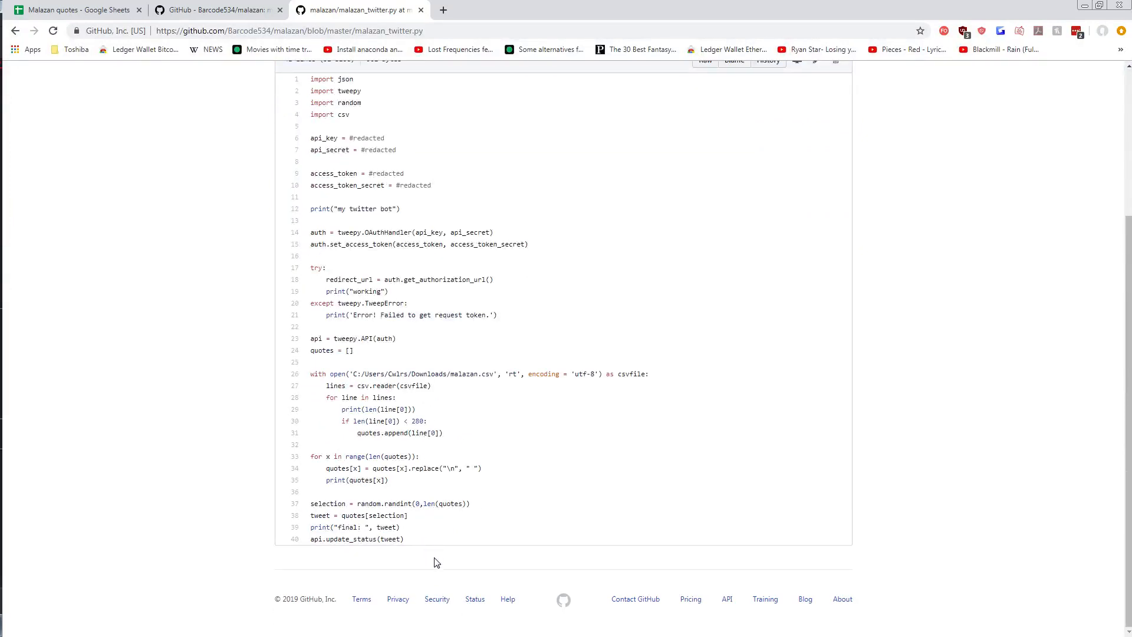
mouse_move(182, 342)
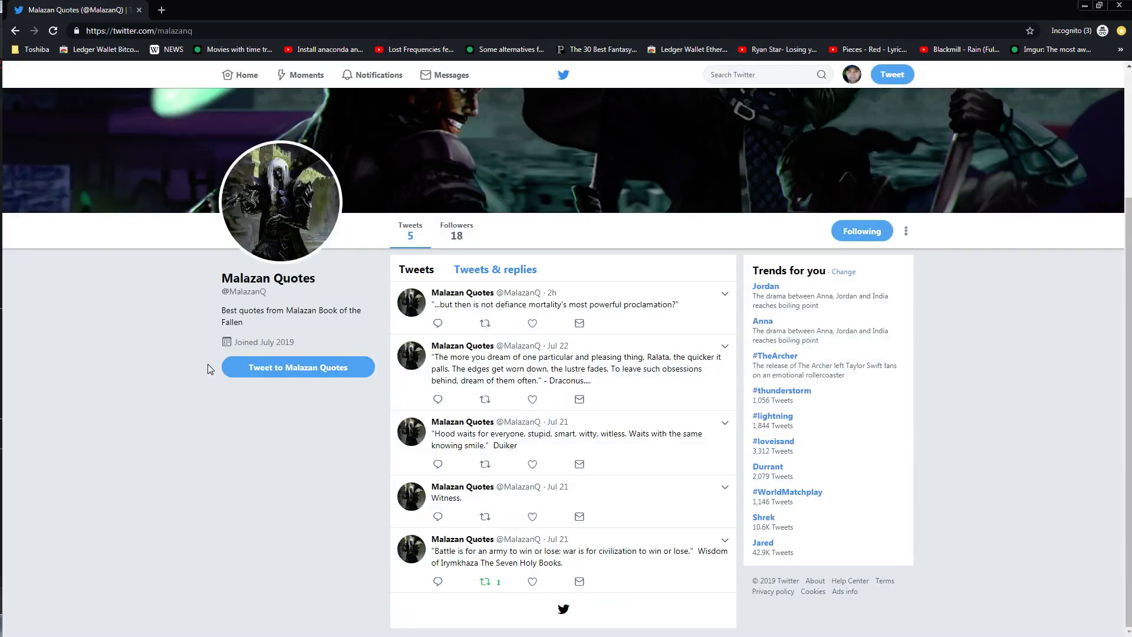
mouse_move(211, 374)
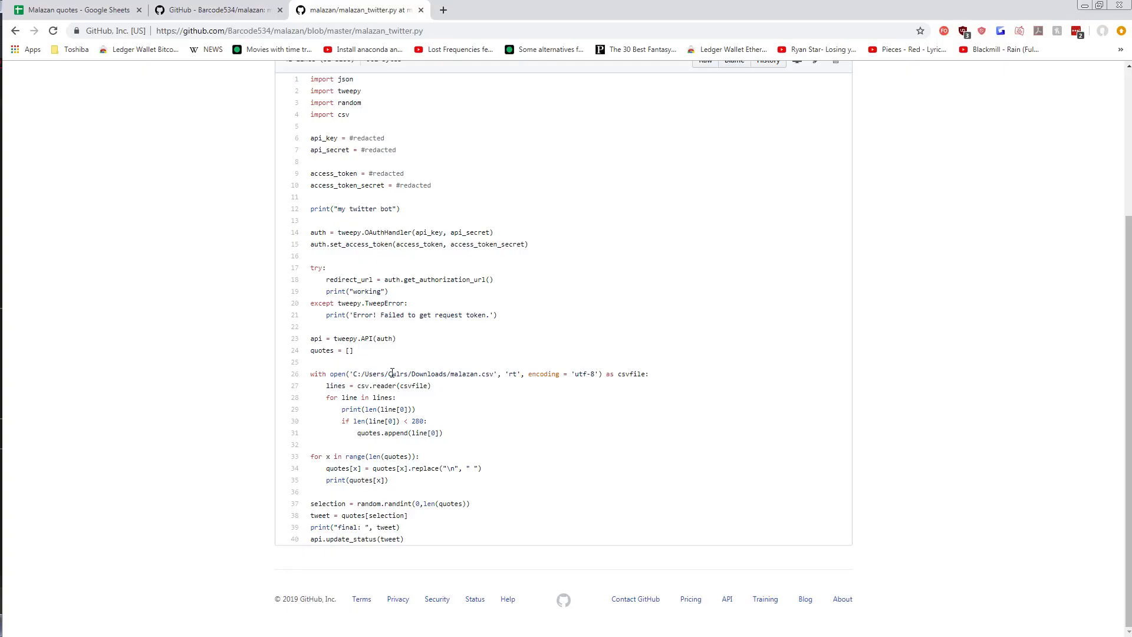
double_click(430, 373)
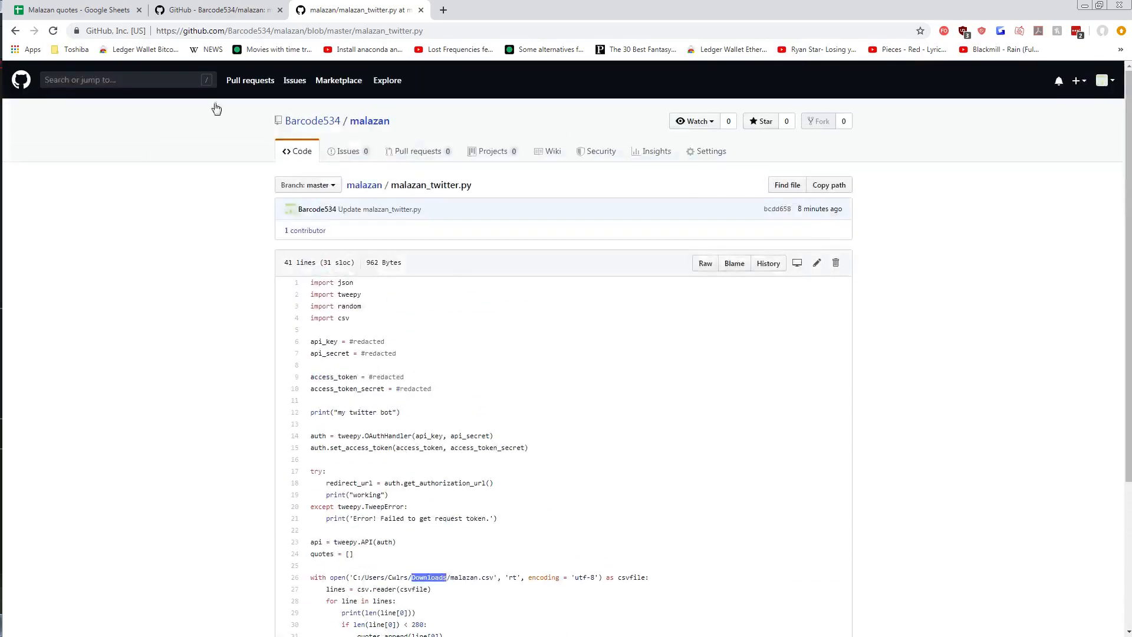
mouse_move(232, 316)
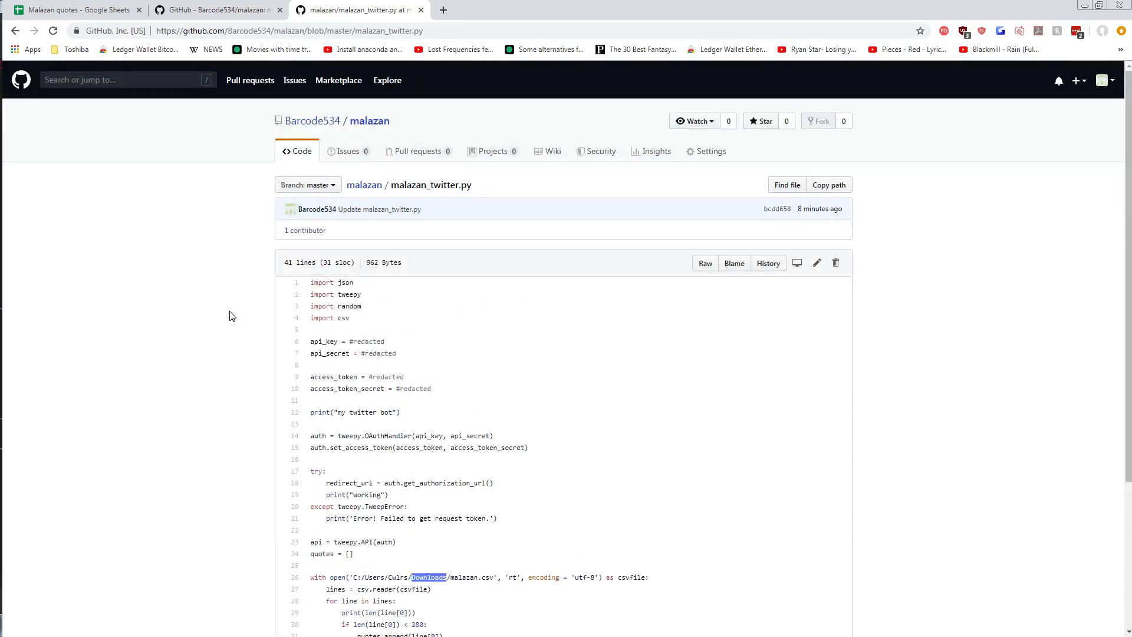